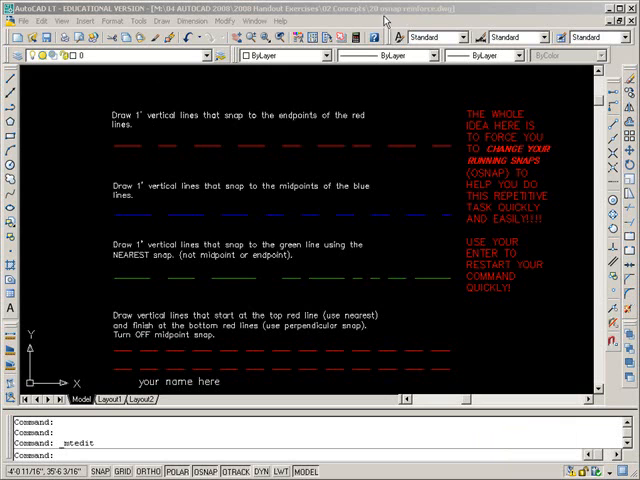
mouse_move(218, 133)
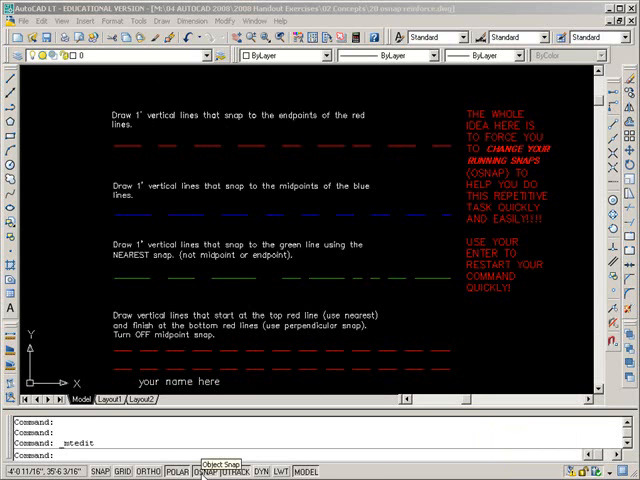
mouse_move(140, 120)
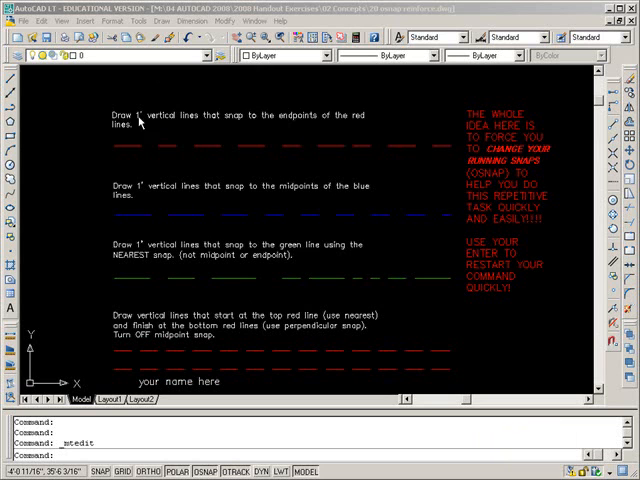
mouse_move(188, 164)
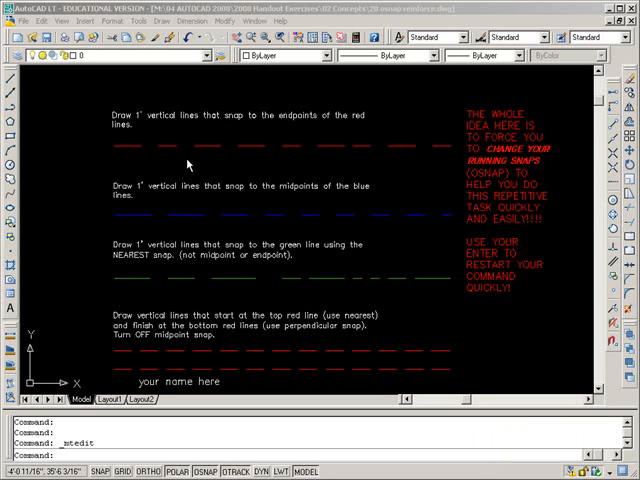
mouse_move(504, 162)
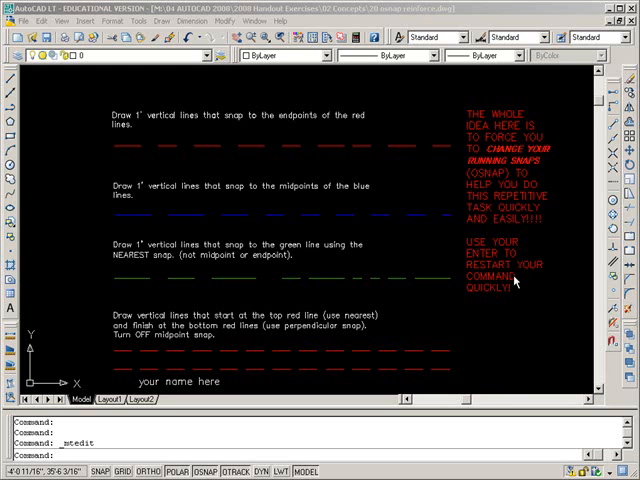
mouse_move(347, 180)
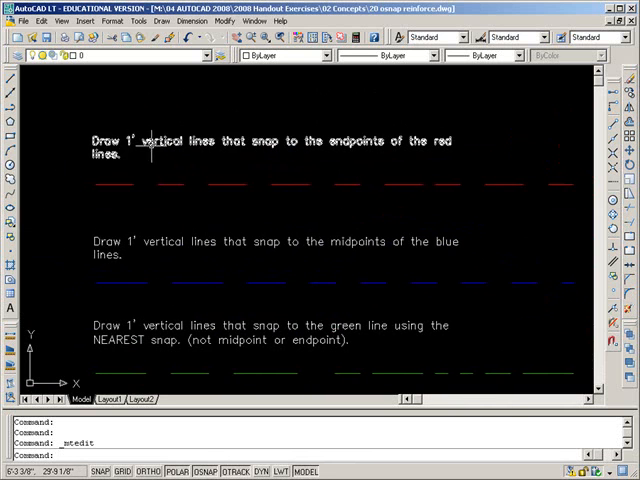
mouse_move(172, 180)
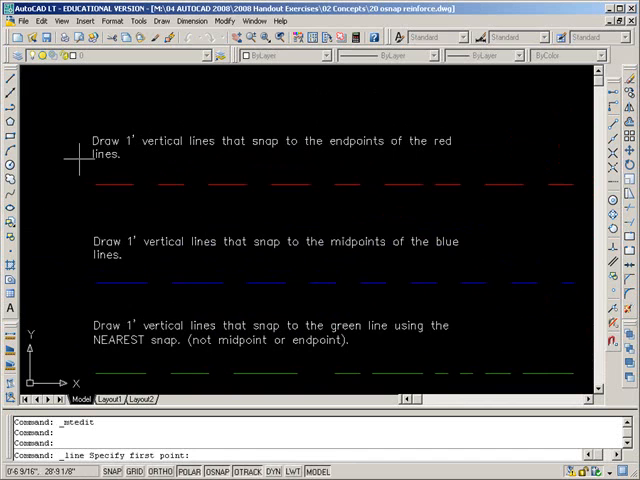
mouse_move(92, 185)
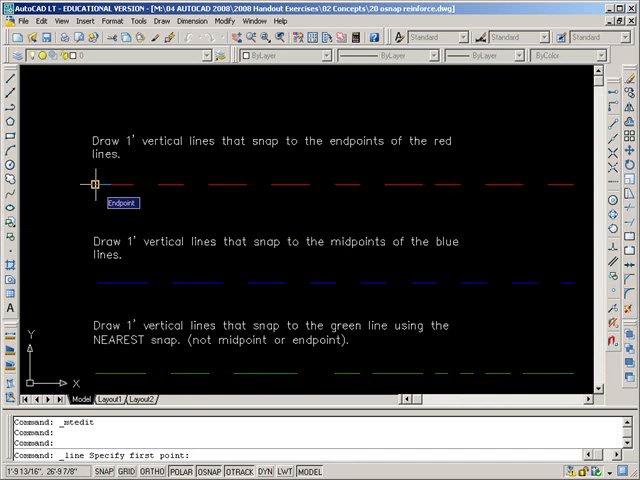
Step: Draw 12-inch vertical lines rising from the first red dash endpoints
click(91, 184)
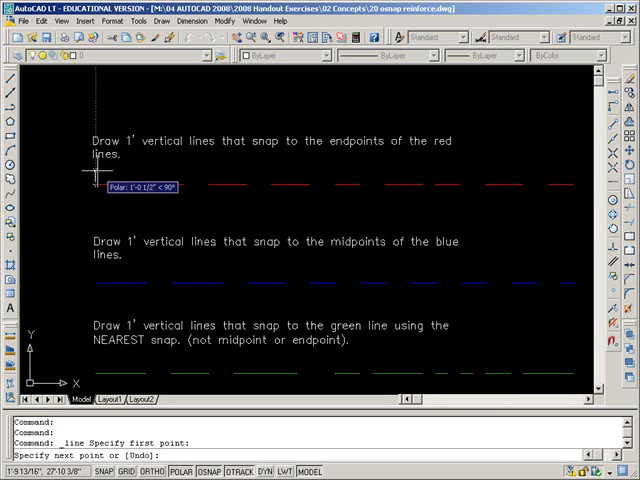
text(12)
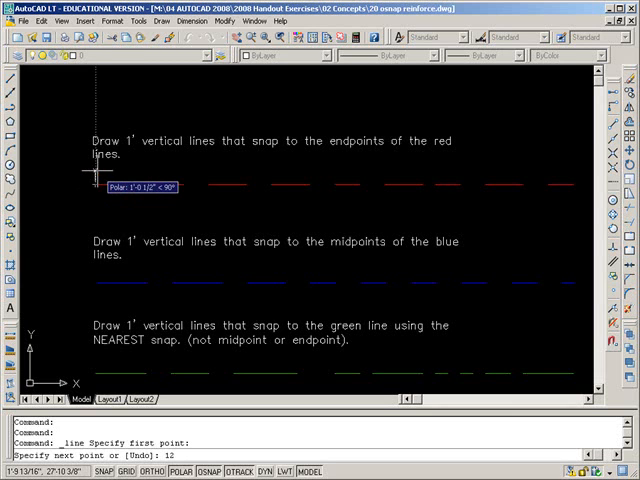
click(93, 185)
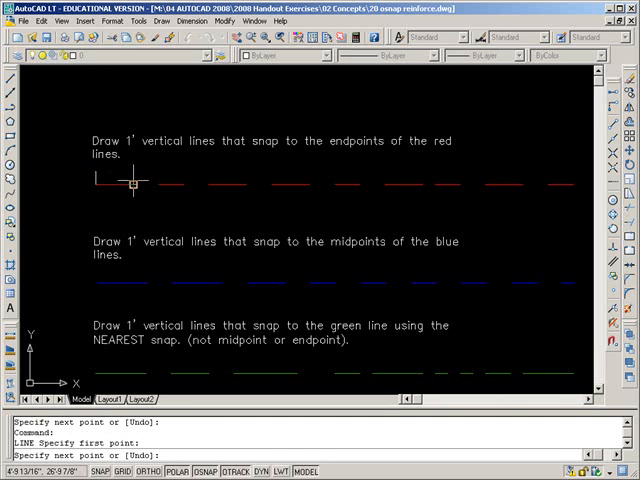
mouse_move(130, 188)
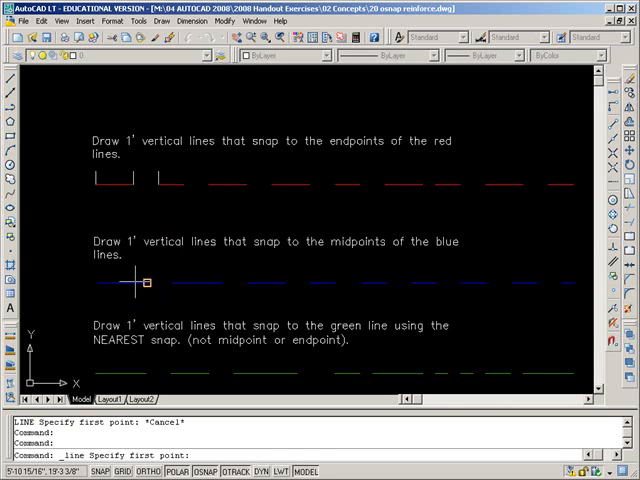
mouse_move(187, 387)
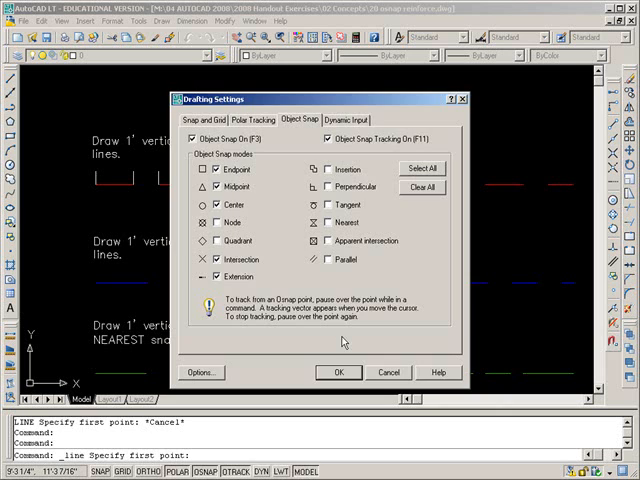
Step: Apply Midpoint snap and draw a 12-inch vertical line from the first blue dash midpoint
click(338, 372)
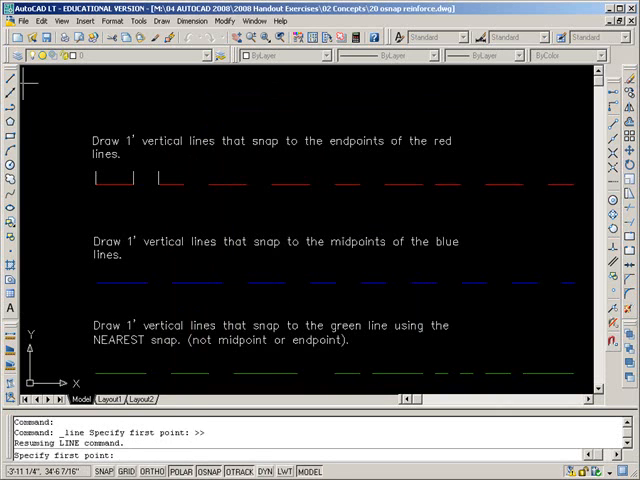
key(Escape)
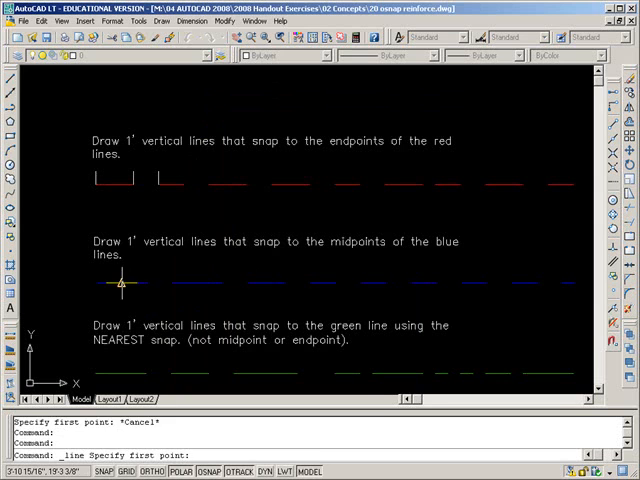
click(118, 284)
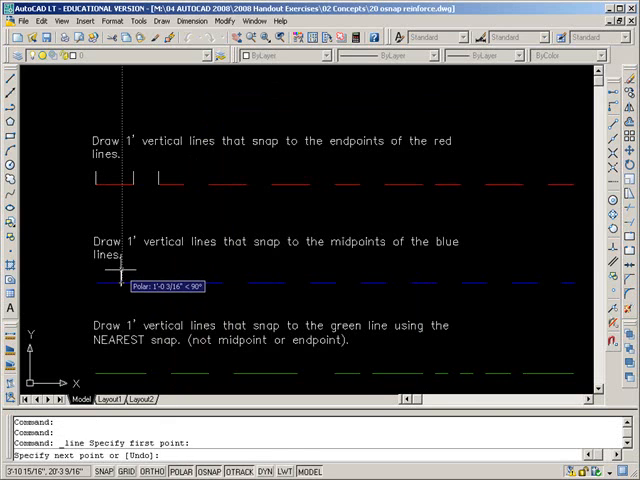
text(12)
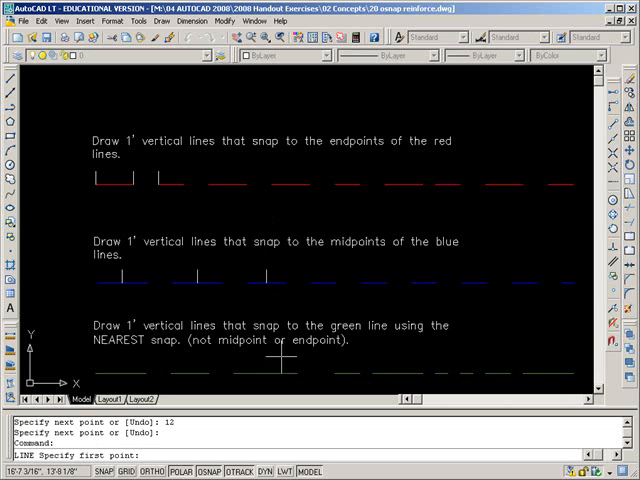
Step: Swap Midpoint snap for Nearest and draw a vertical line above a green dash
scroll(down, 3)
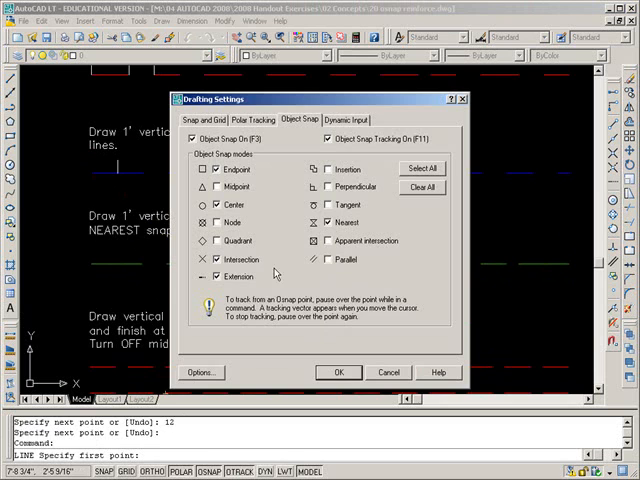
click(338, 372)
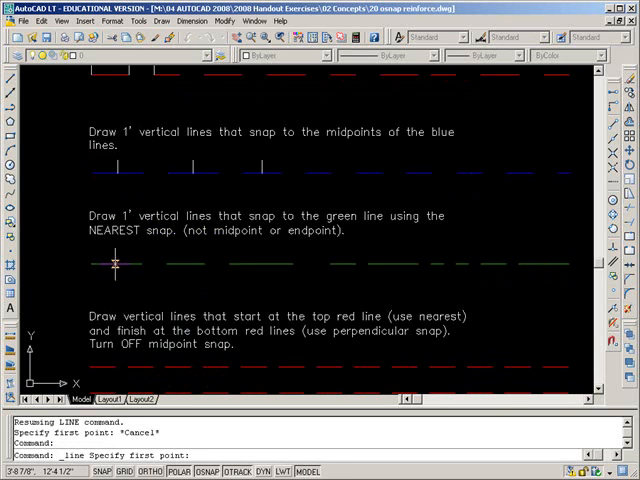
mouse_move(113, 263)
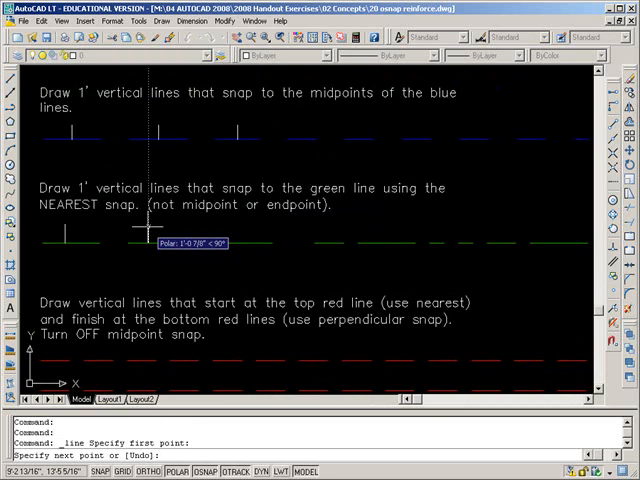
click(225, 240)
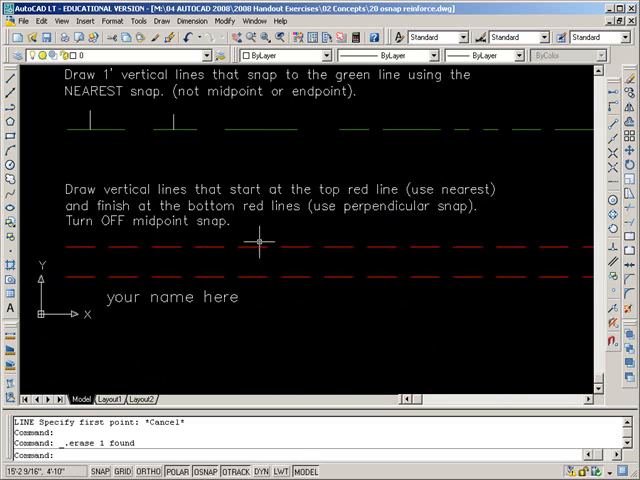
mouse_move(258, 260)
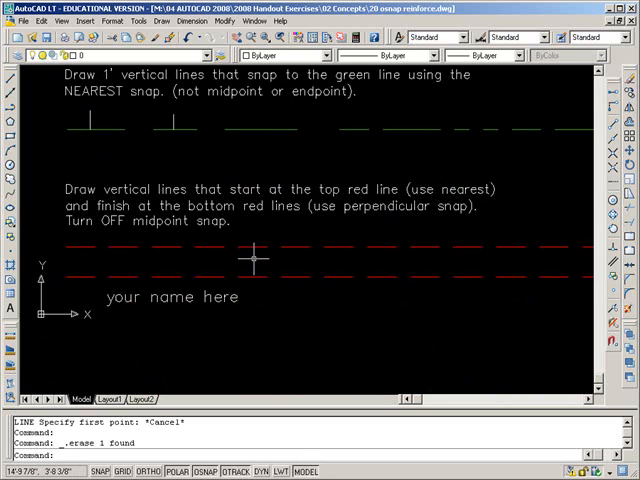
mouse_move(232, 388)
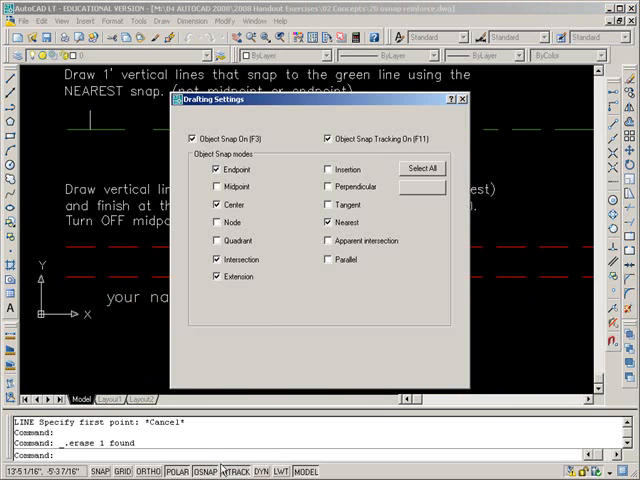
Step: Turn on Perpendicular object snapping in Drafting Settings
click(300, 119)
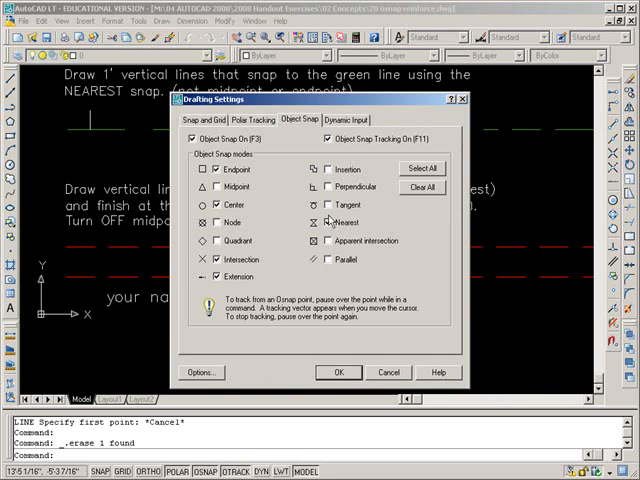
click(328, 187)
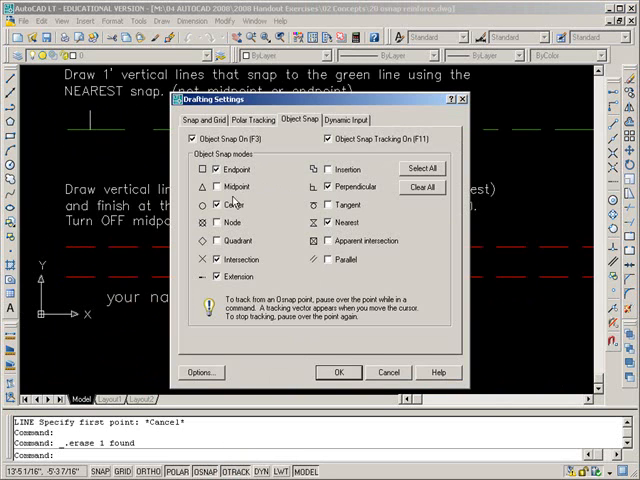
click(338, 372)
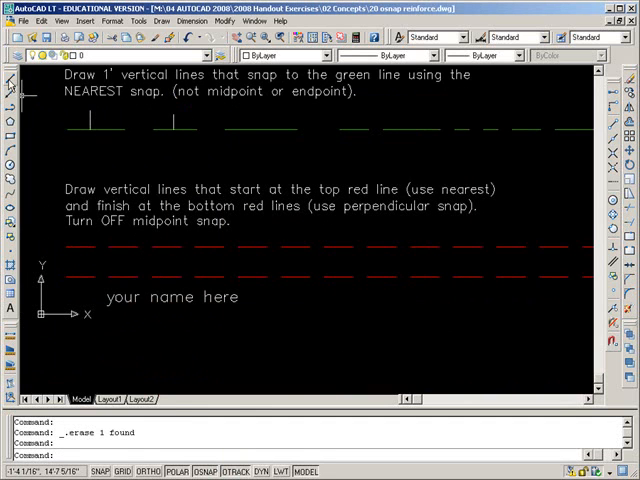
Step: Draw vertical lines joining the upper and lower red dashed lines
click(80, 277)
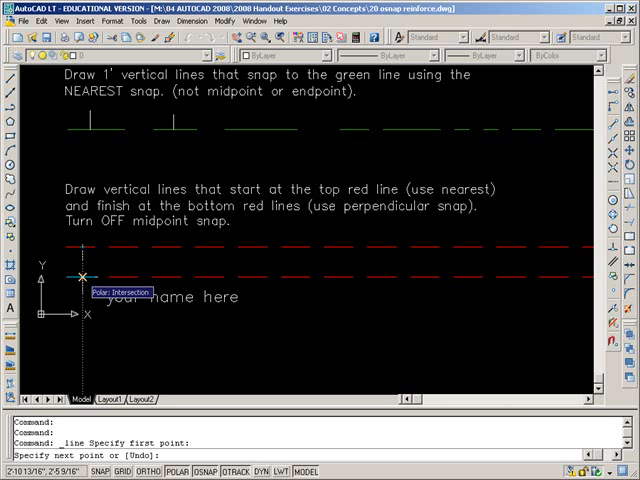
click(100, 270)
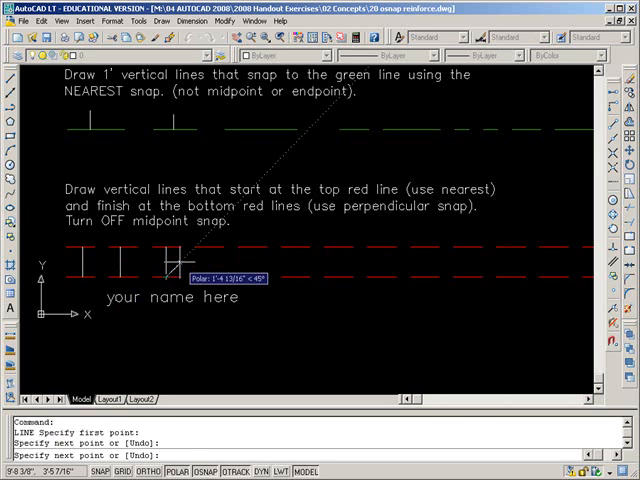
click(205, 272)
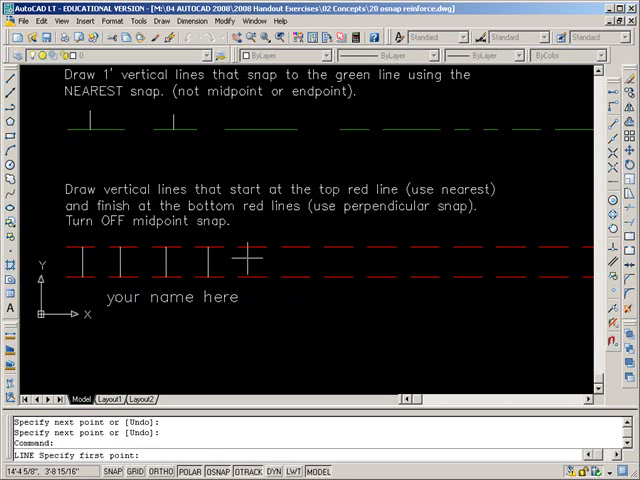
mouse_move(245, 258)
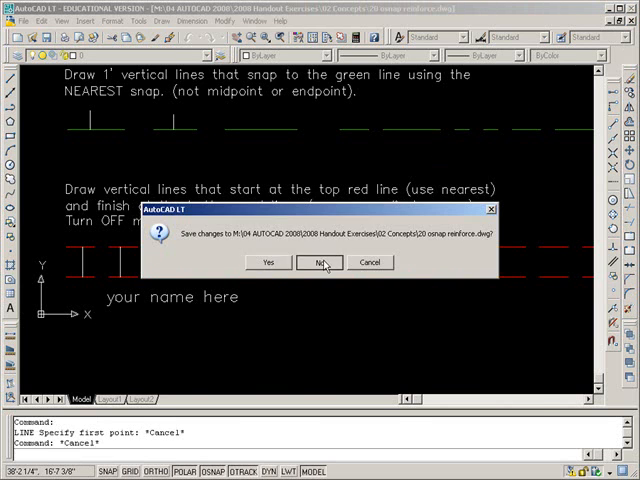
click(319, 262)
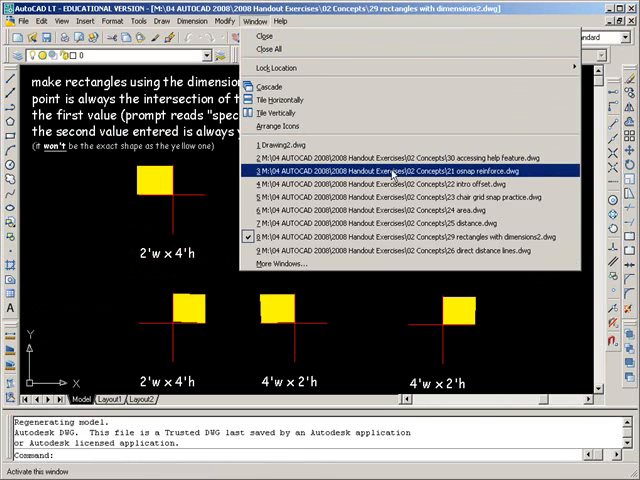
click(410, 170)
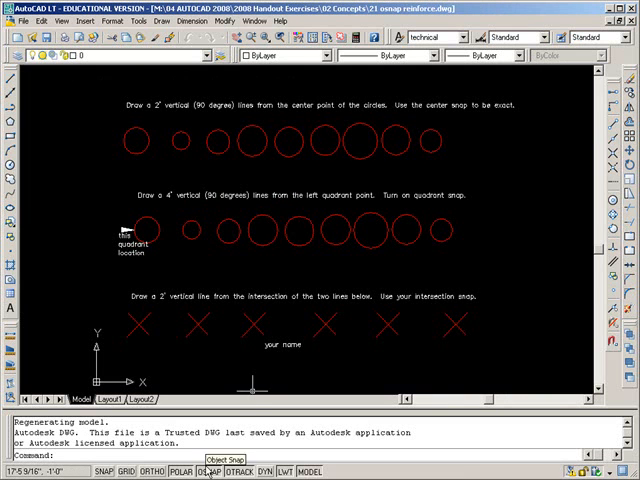
mouse_move(185, 278)
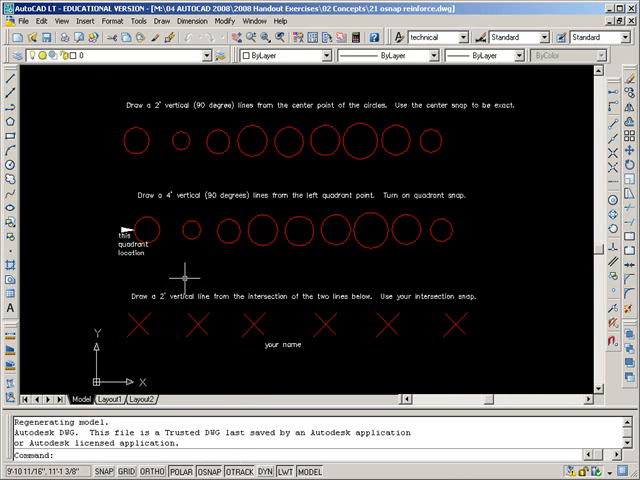
mouse_move(10, 85)
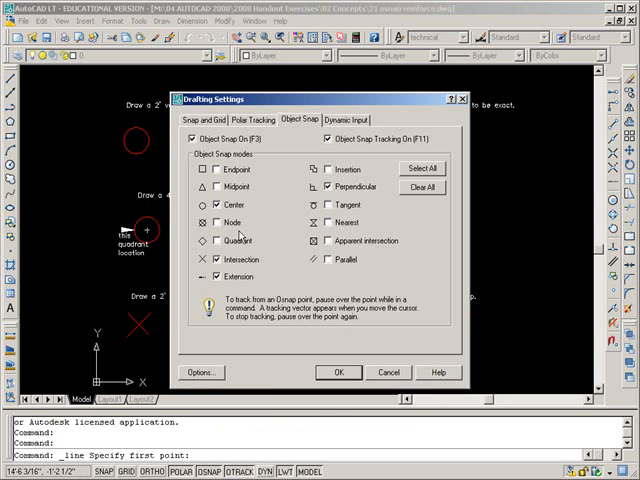
Step: Enable Quadrant snap and draw a 48-inch vertical line from the circle's quadrant
click(337, 372)
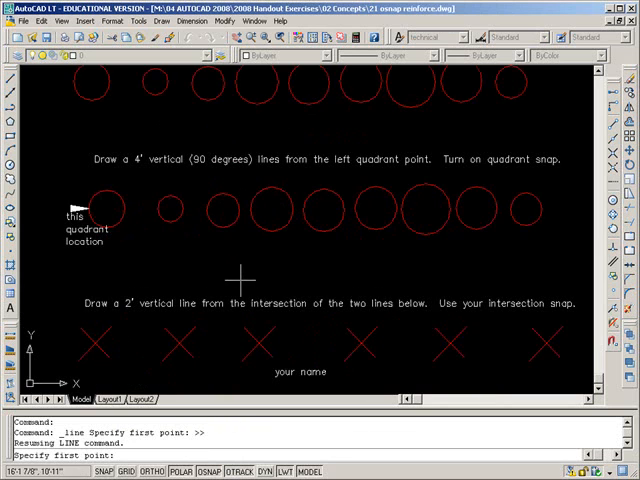
click(120, 208)
text(4')
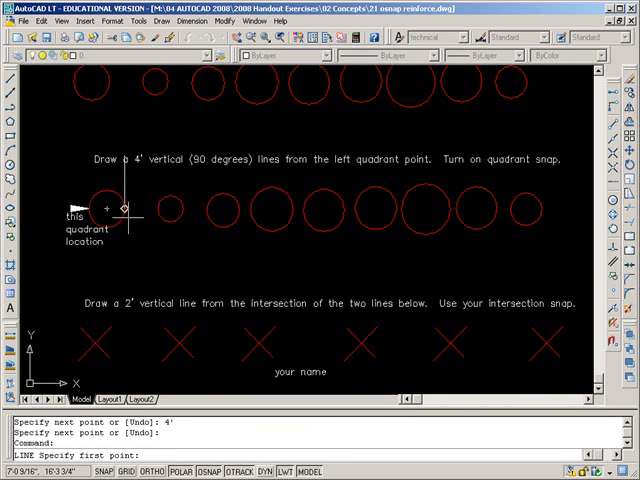
mouse_move(95, 207)
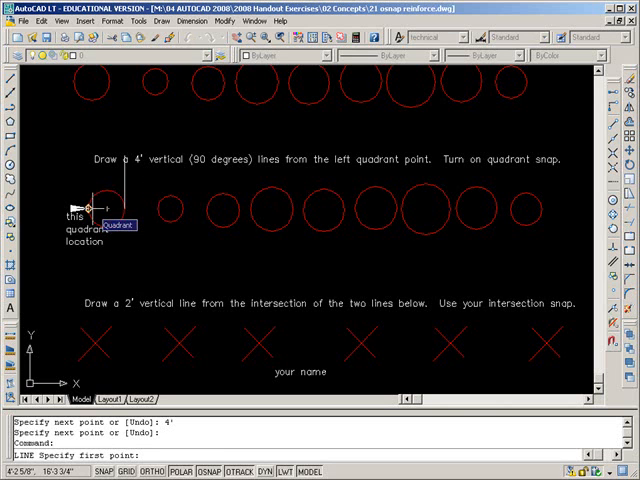
mouse_move(105, 180)
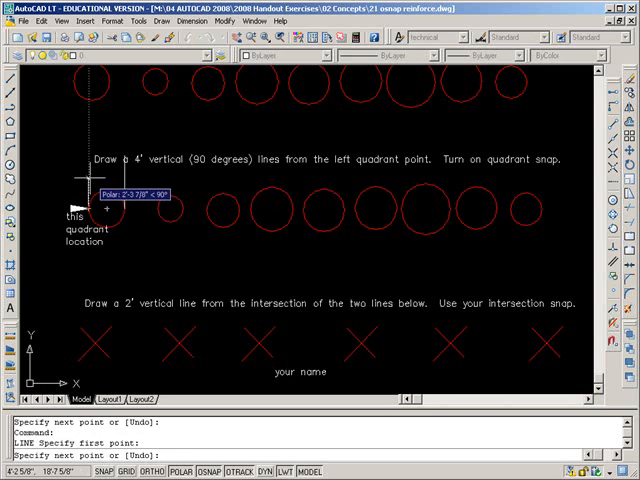
text(48)
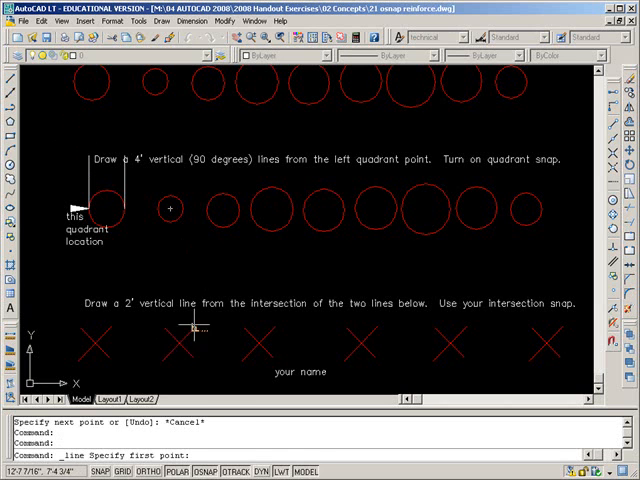
mouse_move(188, 343)
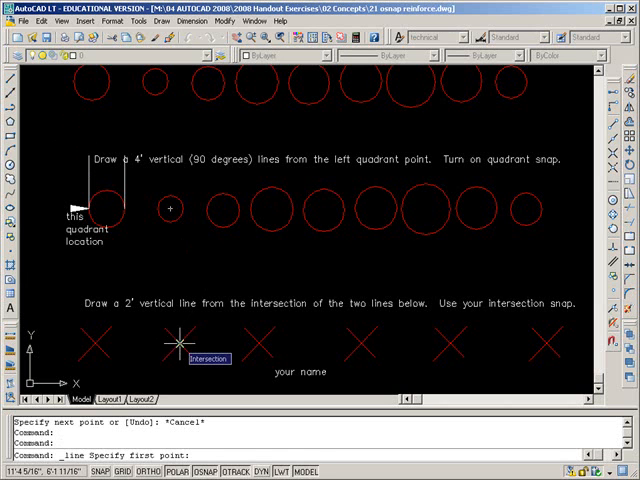
Step: Draw a vertical line up from the second red X's crossing point
click(172, 345)
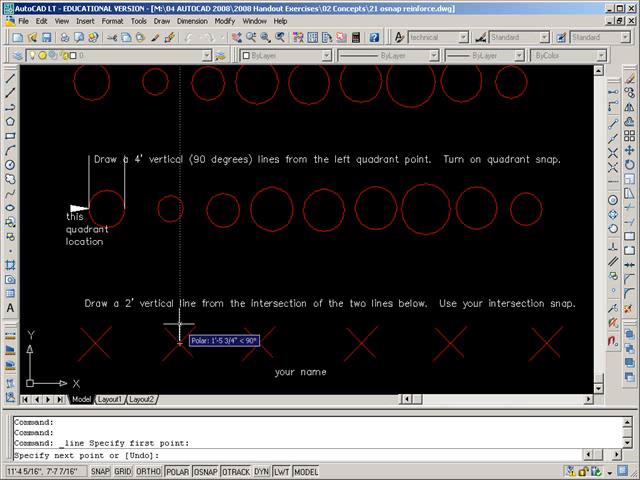
key(Escape)
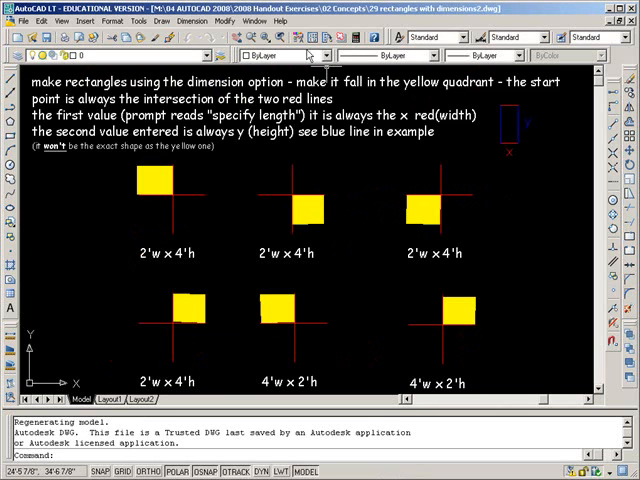
Step: Choose '23 chair grid snap practice.dwg' from the Window menu
click(259, 21)
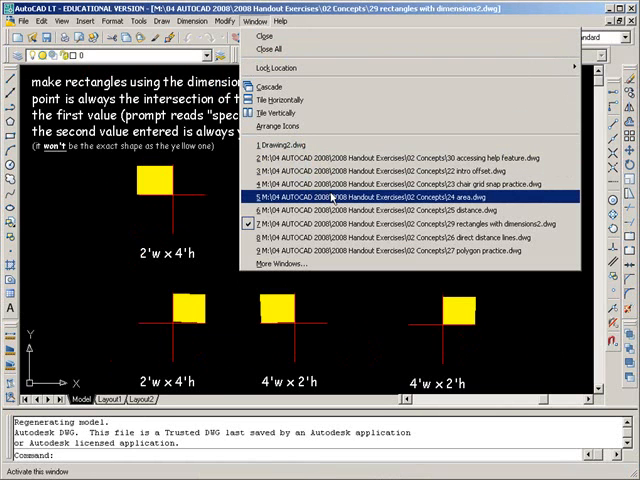
mouse_move(400, 184)
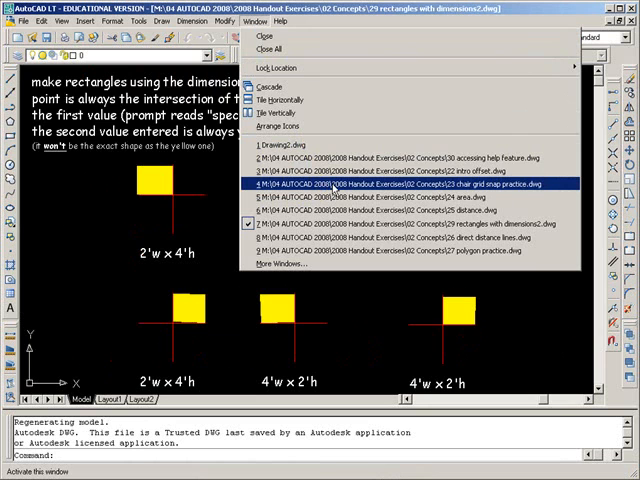
click(390, 185)
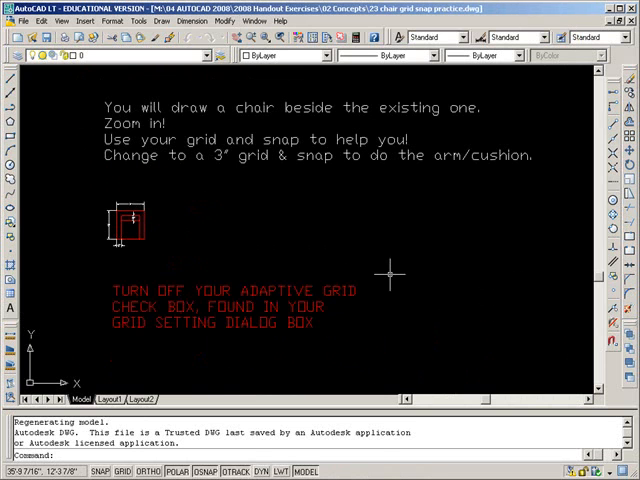
mouse_move(150, 165)
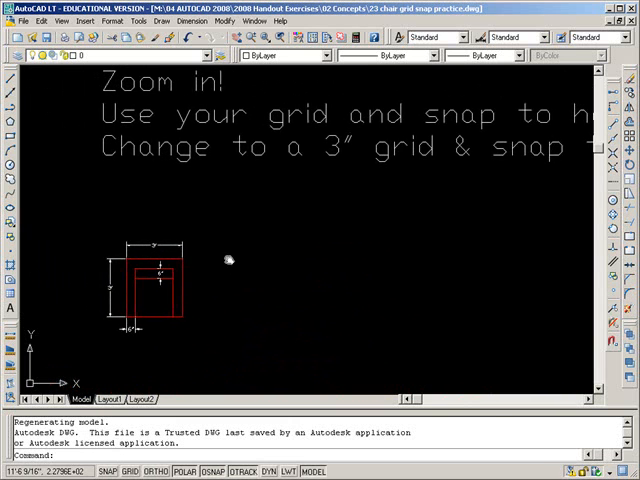
mouse_move(232, 288)
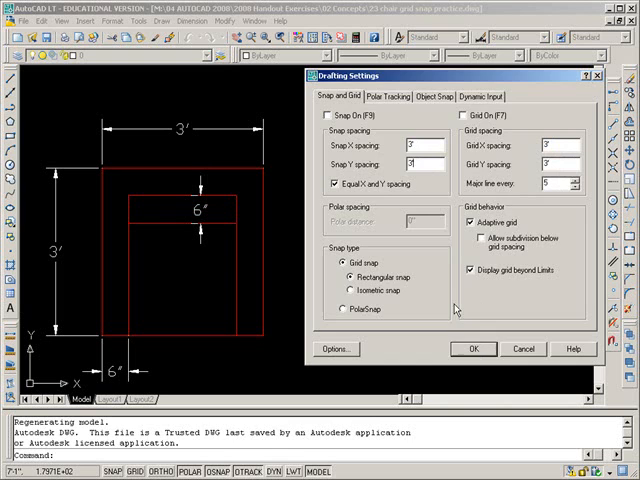
Step: Apply the 3-inch snap and grid spacing in Drafting Settings
click(474, 348)
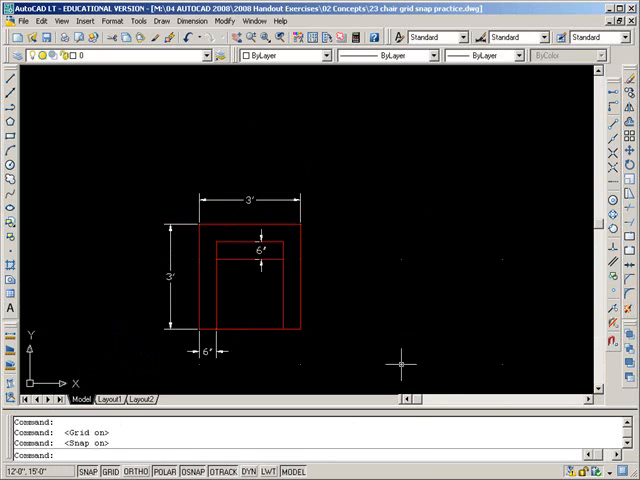
mouse_move(15, 78)
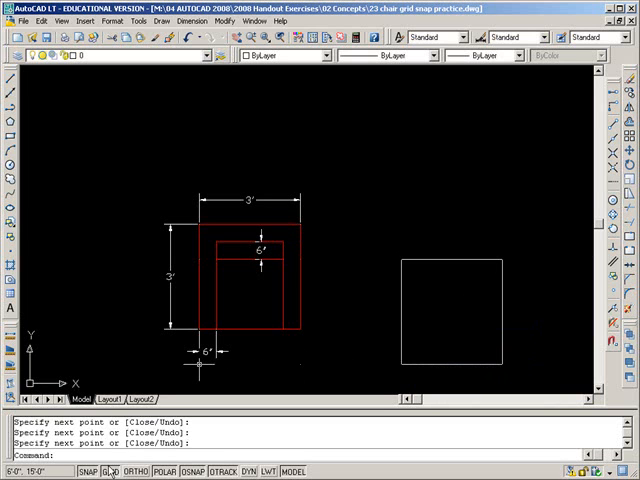
Step: Bring up the grid options and place a cushion line point inside the new chair
right_click(108, 472)
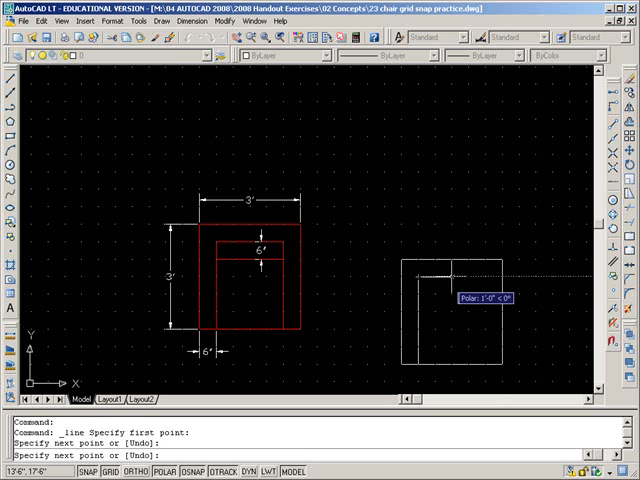
click(483, 370)
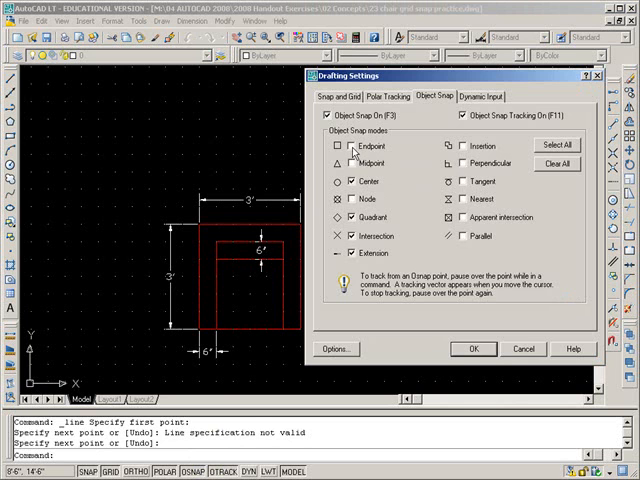
Step: Turn on Endpoint object snapping in Drafting Settings
click(473, 348)
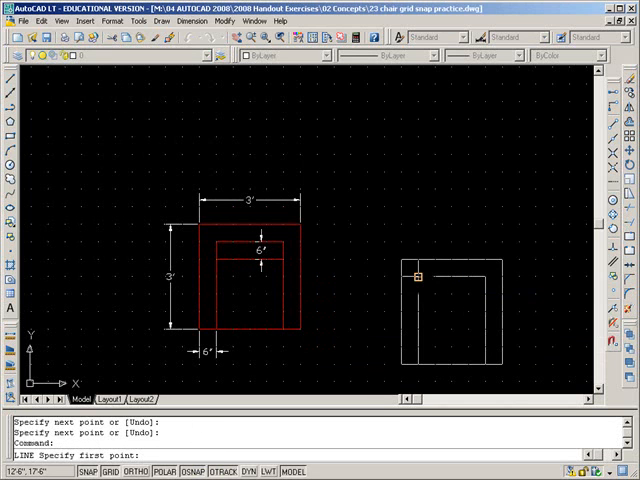
mouse_move(554, 293)
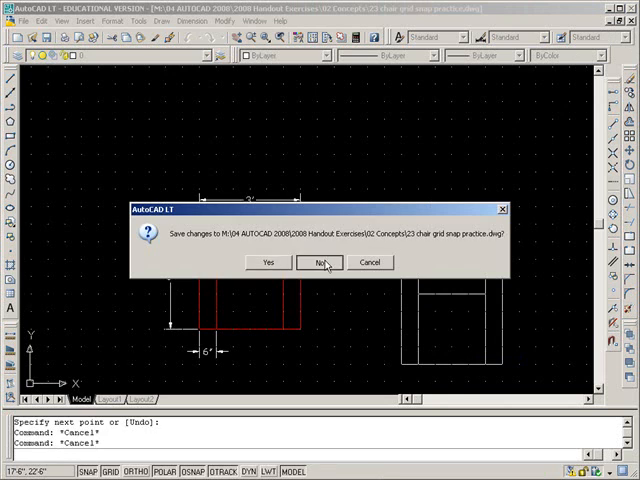
Step: Close the chair drawing without saving, revealing the area calculation sheet
click(319, 262)
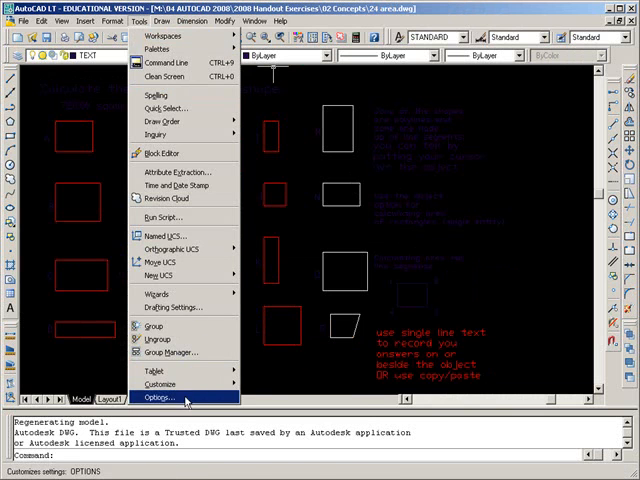
Step: Set the 2D model space background colour to White in Options and apply it
click(160, 397)
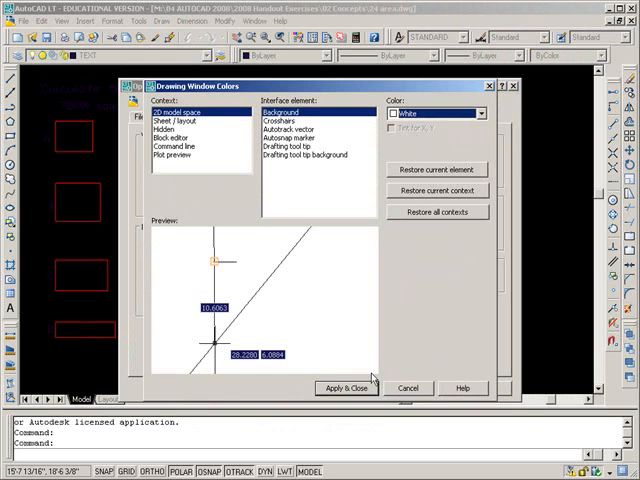
click(345, 388)
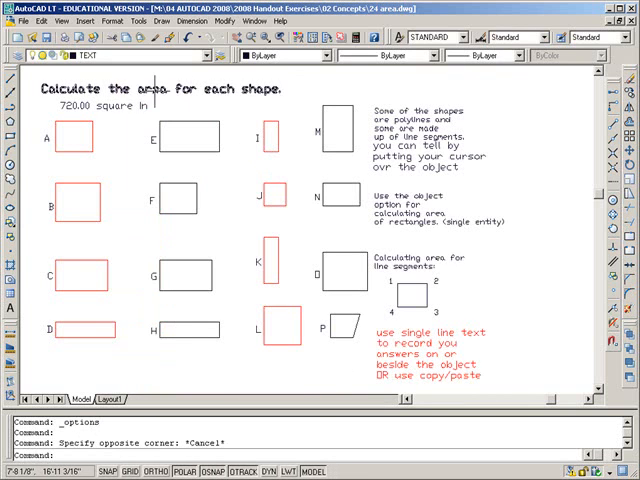
mouse_move(105, 128)
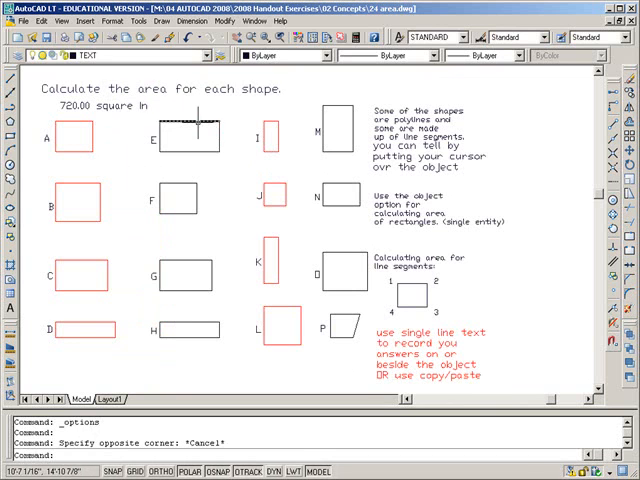
mouse_move(205, 147)
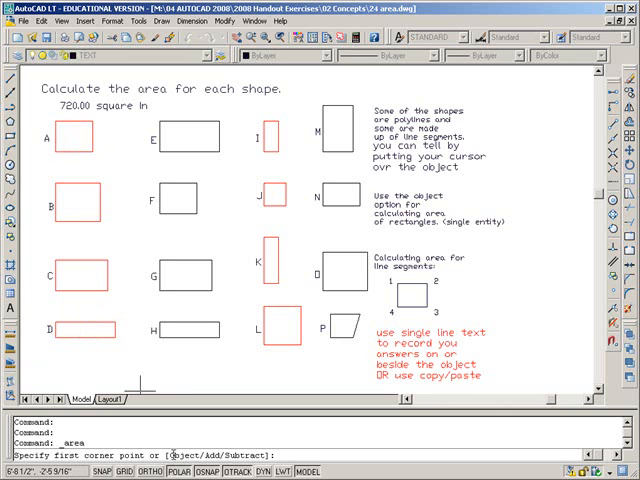
Step: Measure shape A's area by object and place the 720.00 square In label beside it
text(o)
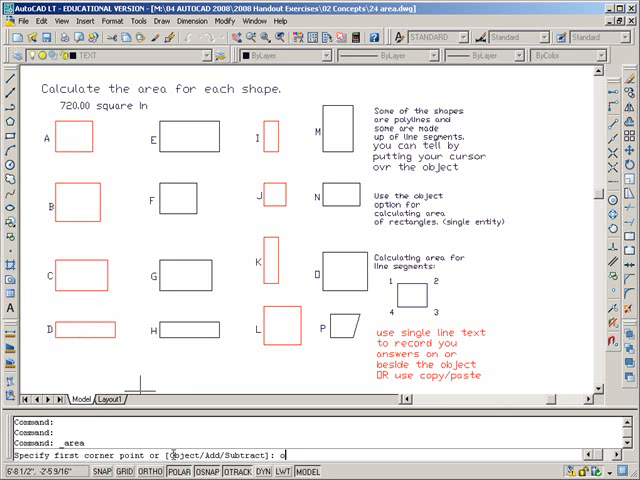
key(Return)
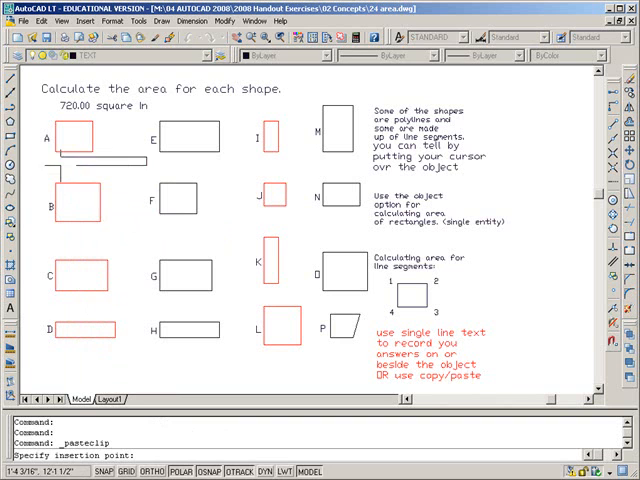
click(80, 159)
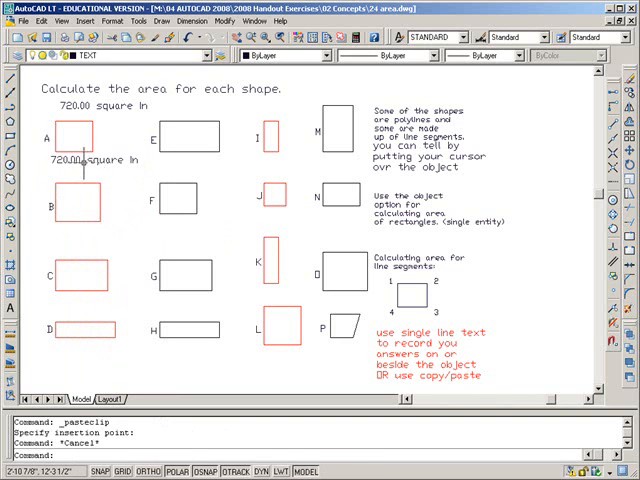
mouse_move(205, 170)
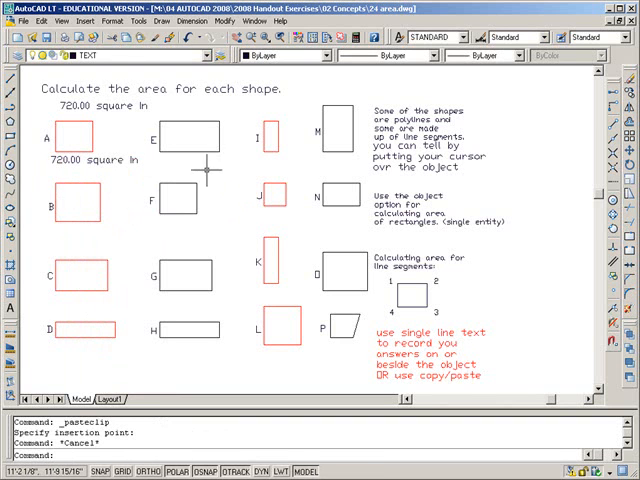
mouse_move(20, 305)
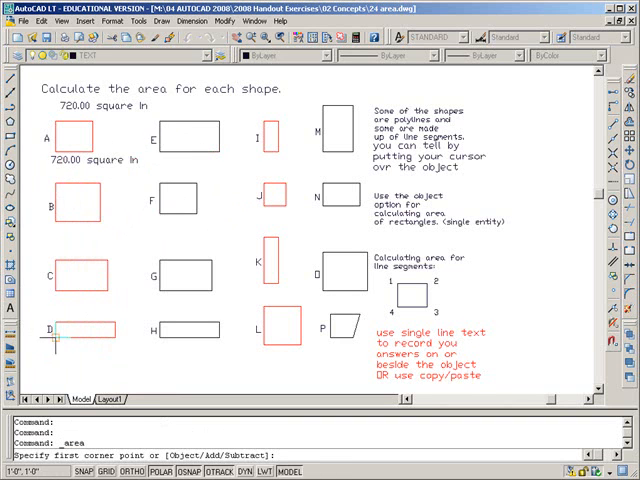
mouse_move(188, 222)
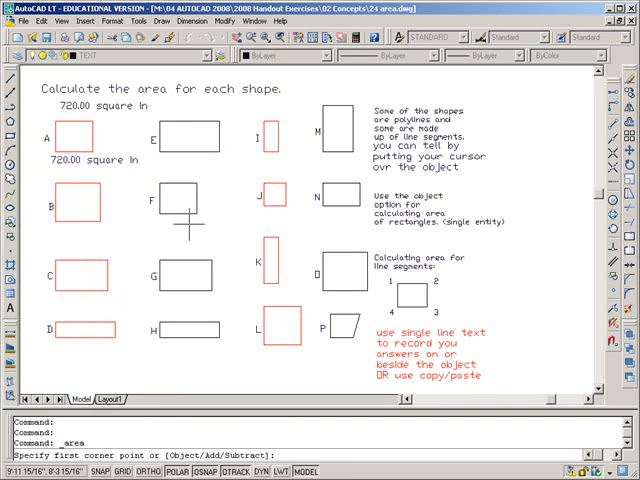
mouse_move(163, 123)
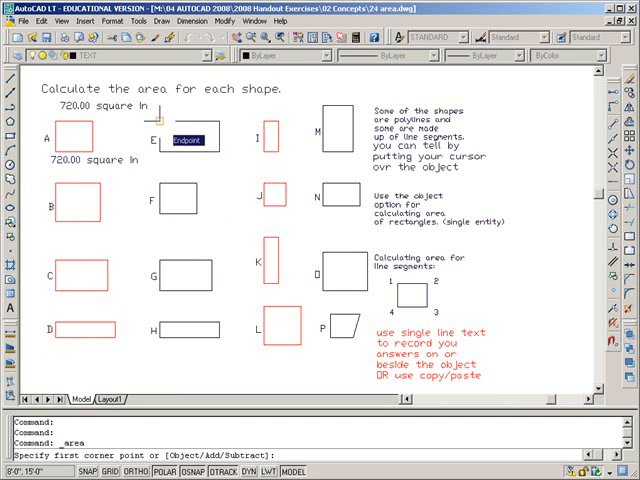
Step: Pick shape E's corners to read its 1152.00 square in area, then cancel
click(152, 118)
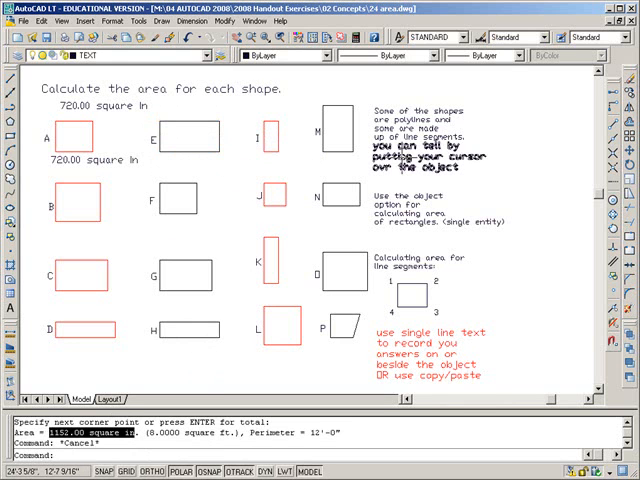
key(Escape)
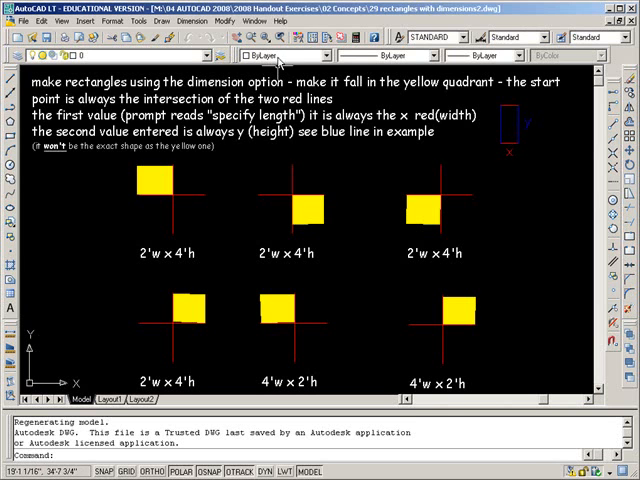
Step: Switch to the 25 distance.dwg drawing through the Window menu
click(254, 22)
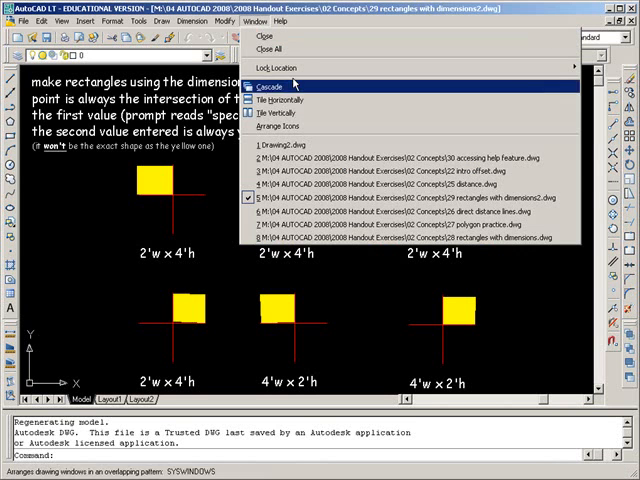
click(400, 199)
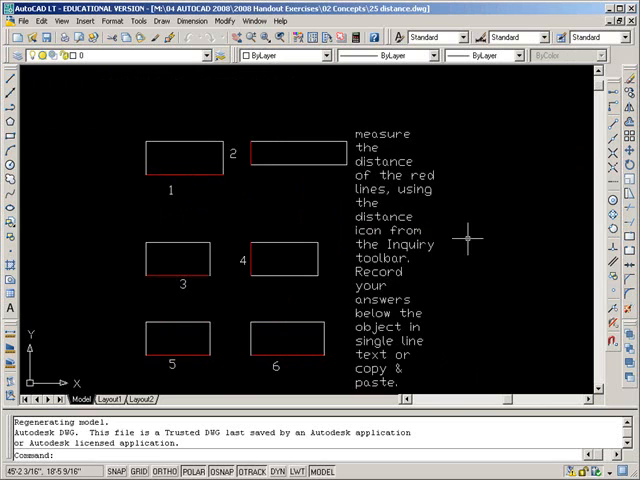
mouse_move(497, 245)
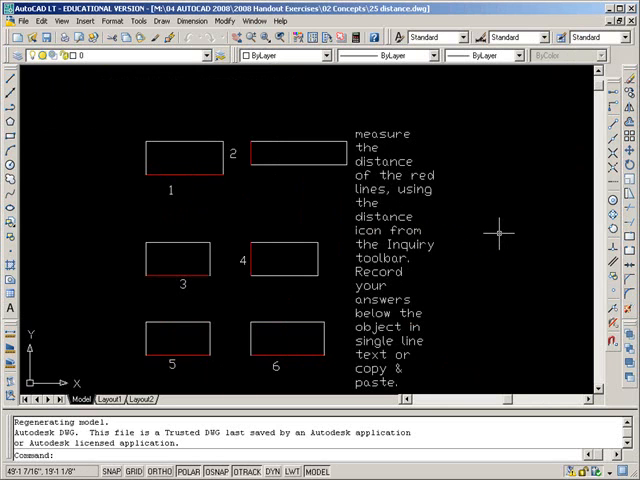
mouse_move(22, 340)
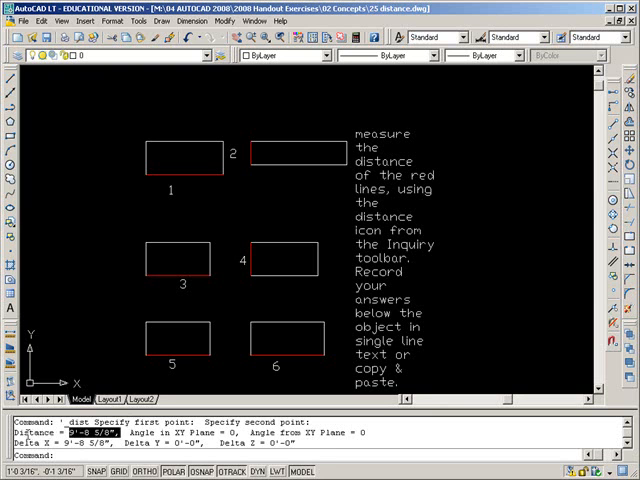
mouse_move(216, 315)
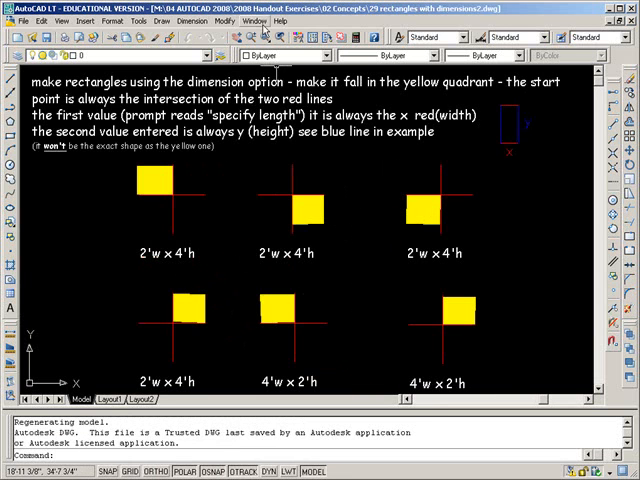
Step: Switch to 26 direct distance lines.dwg and enter a 15-3/8 inch line length
click(254, 22)
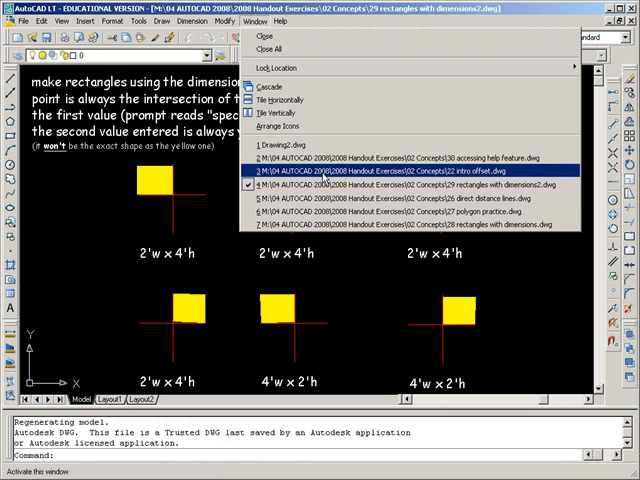
mouse_move(410, 198)
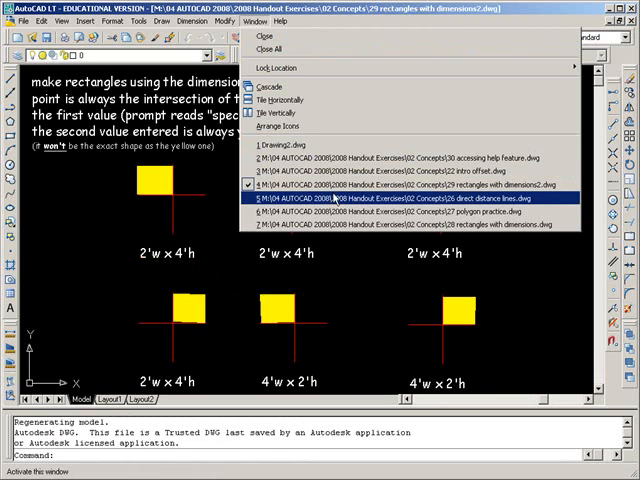
click(400, 198)
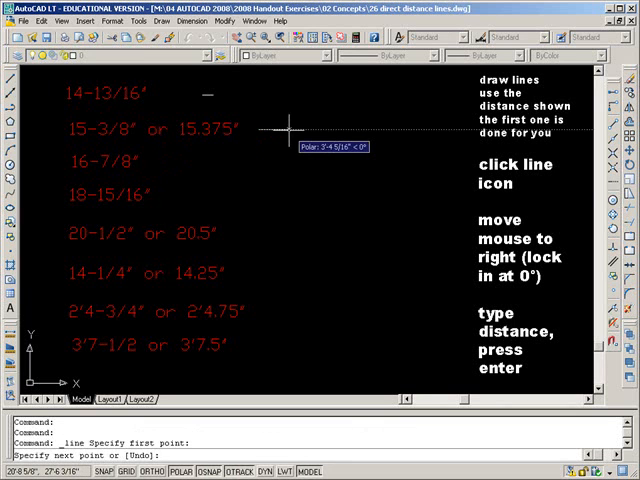
text(15)
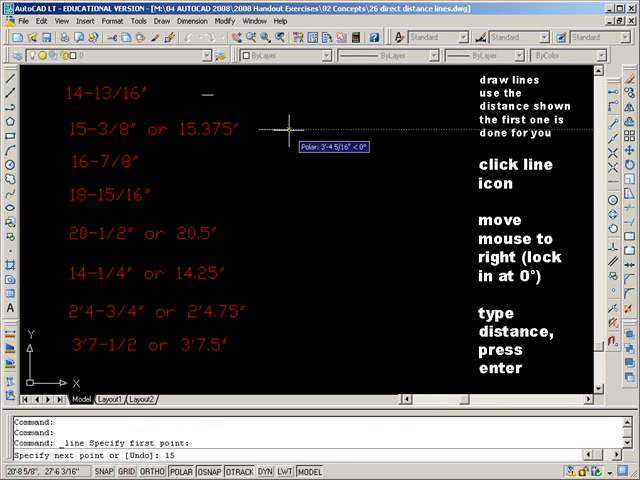
text(-)
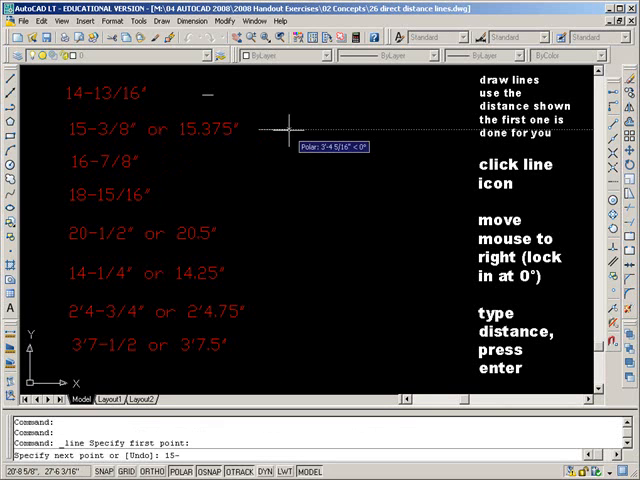
text(3/8)
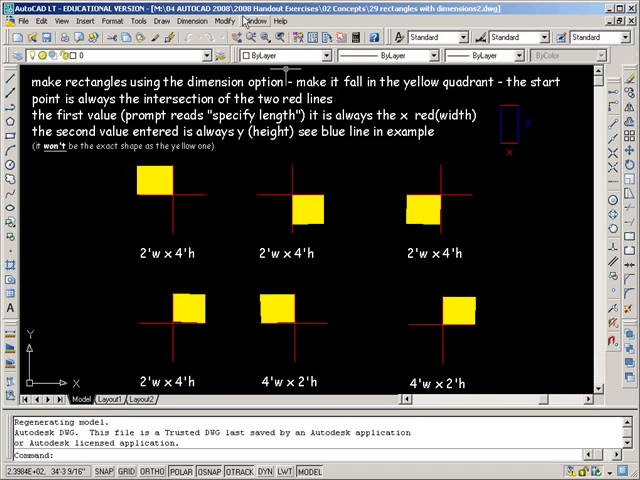
Step: Switch to 27 polygon practice.dwg and draw a 6-sided polygon of radius 36
click(253, 21)
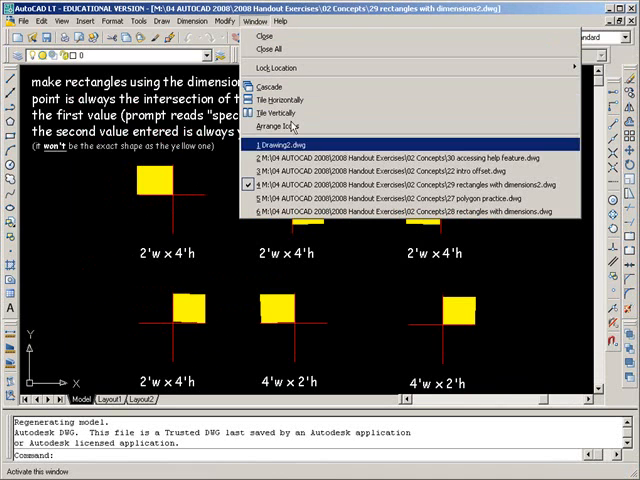
click(420, 194)
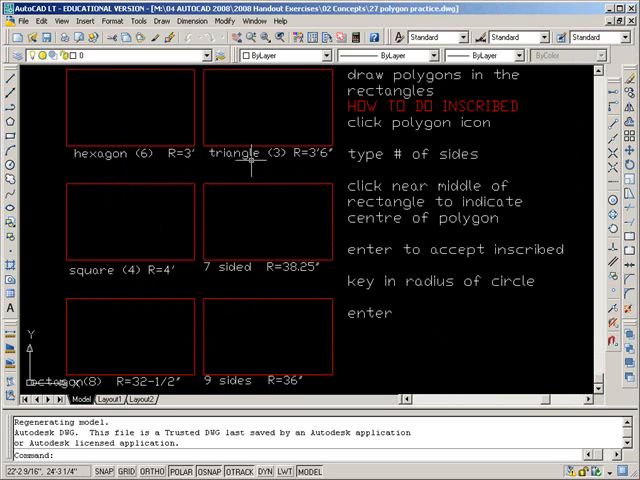
mouse_move(145, 157)
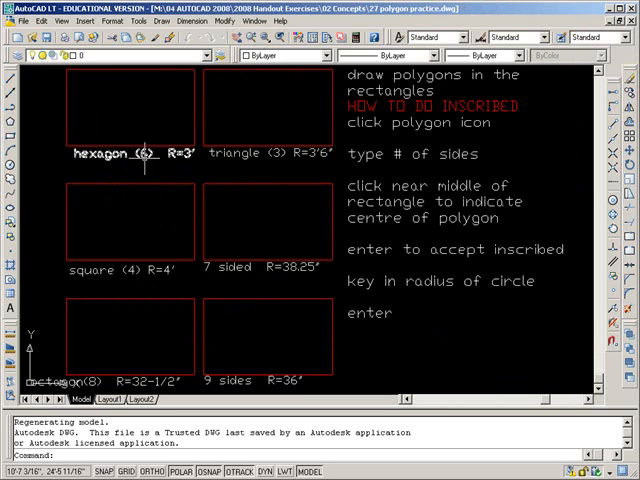
mouse_move(175, 180)
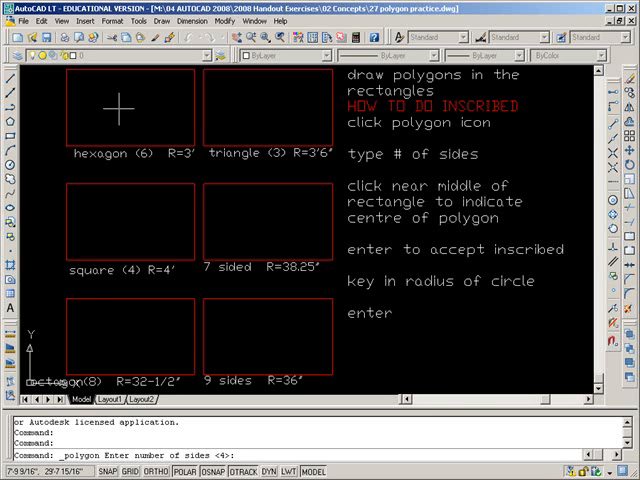
text(6)
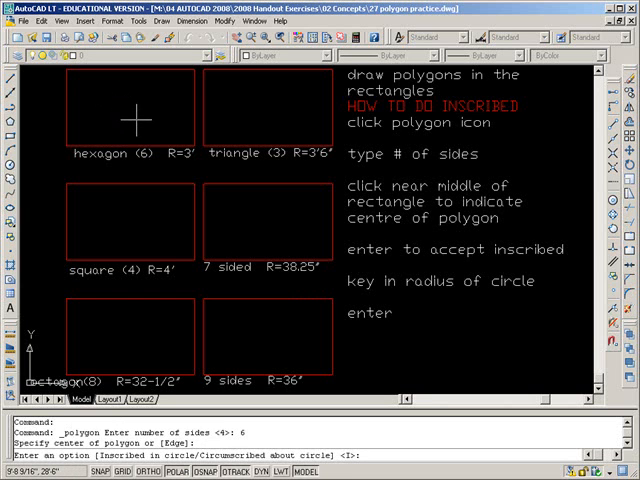
mouse_move(298, 291)
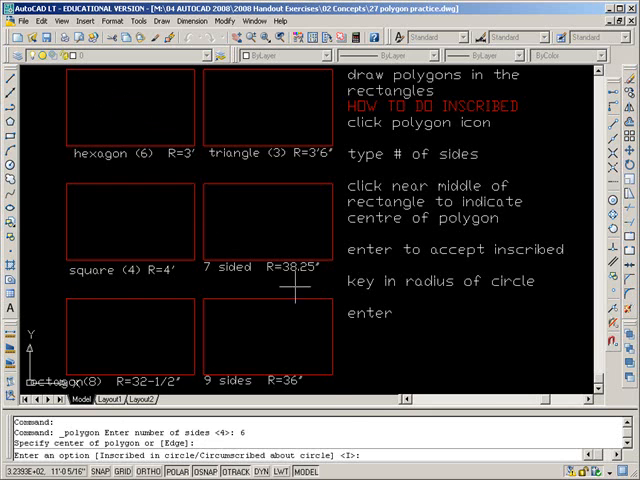
mouse_move(330, 388)
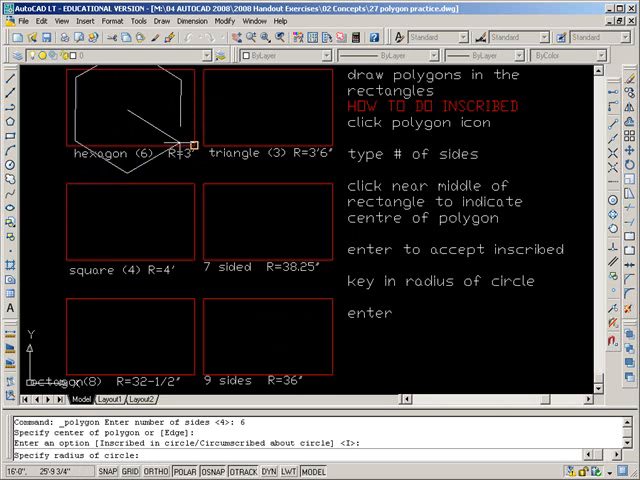
mouse_move(160, 130)
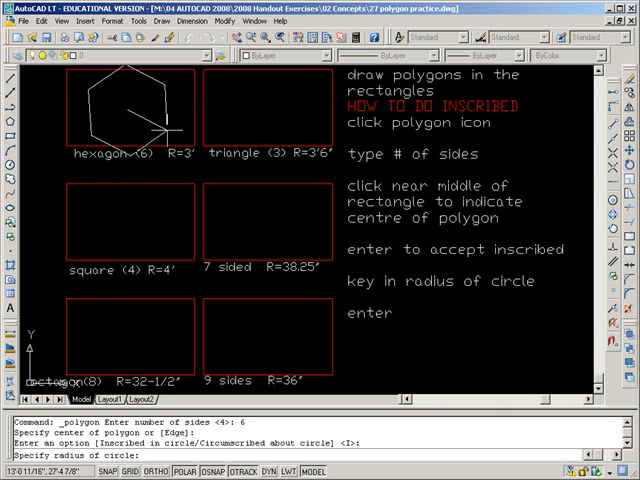
text(36)
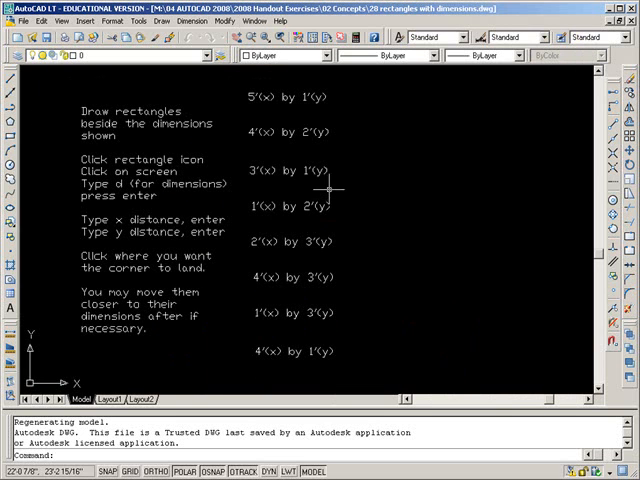
mouse_move(18, 128)
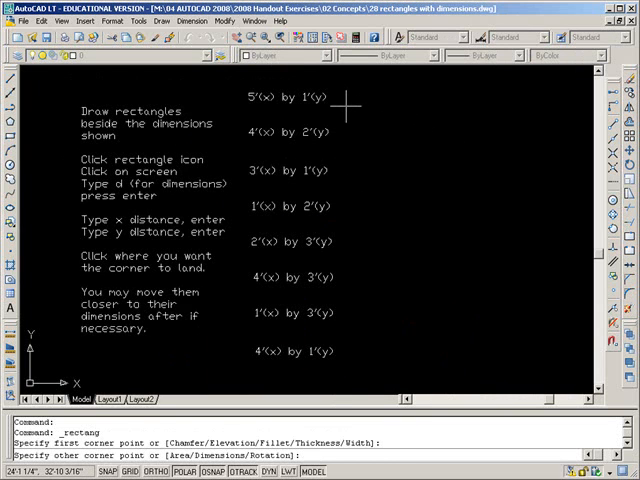
Step: Draw a 5 by 1' rectangle by dimensions, then close the drawing without saving
text(d)
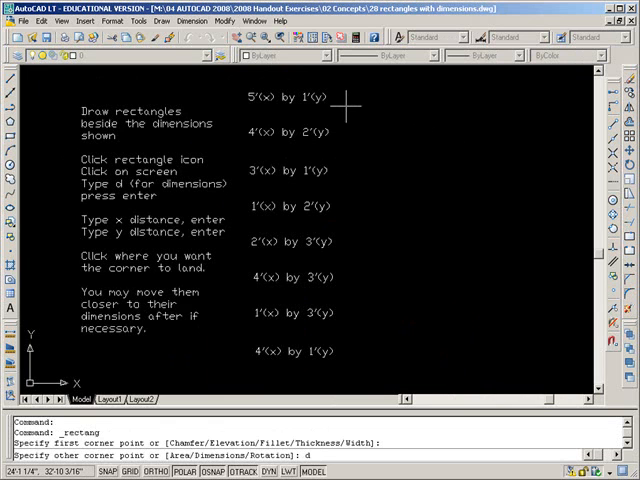
key(Return)
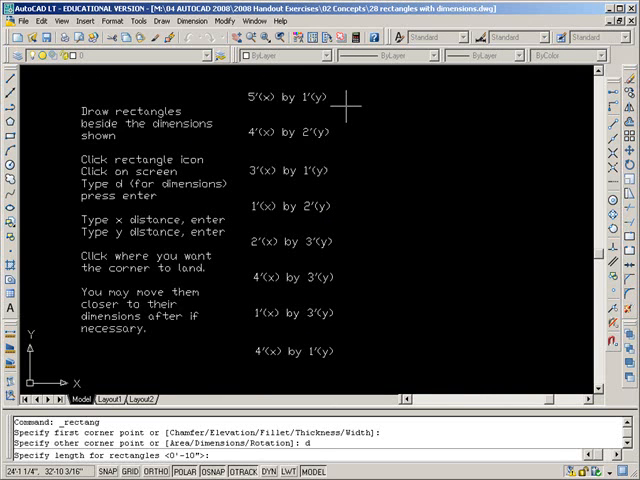
text(5)
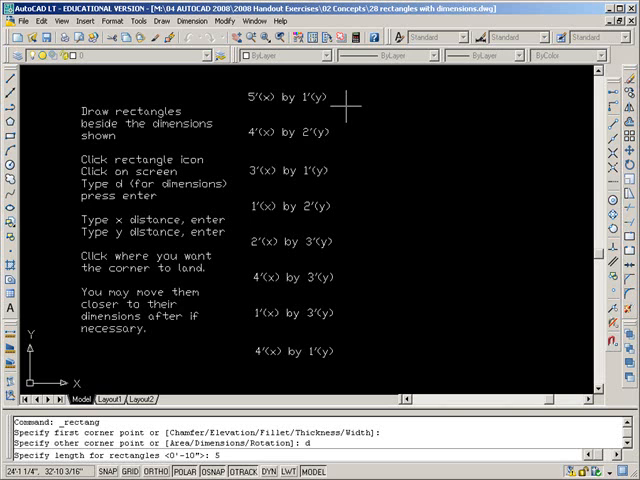
key(Return)
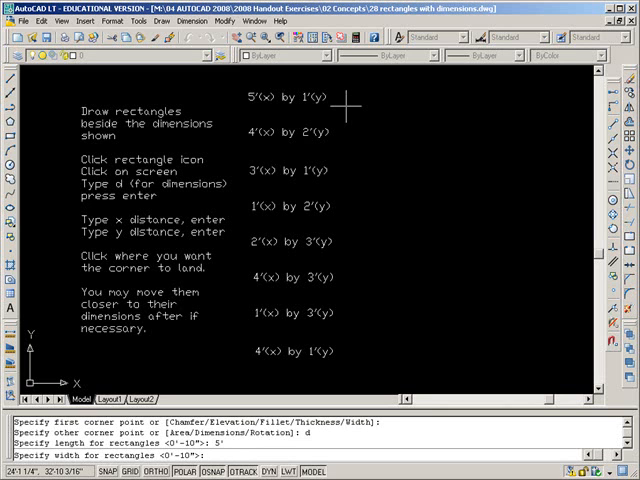
text(1')
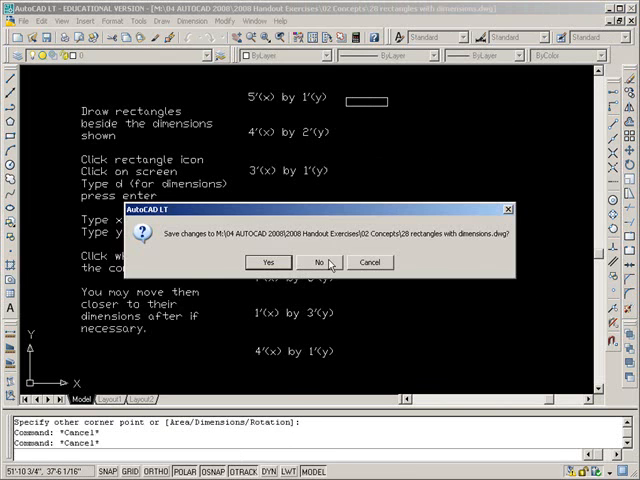
click(315, 262)
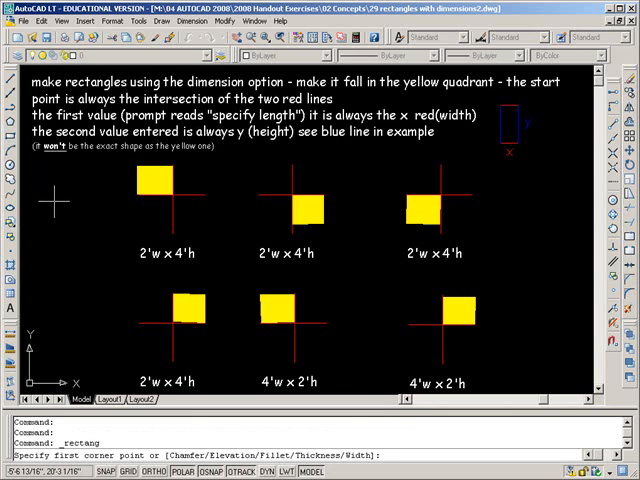
mouse_move(175, 192)
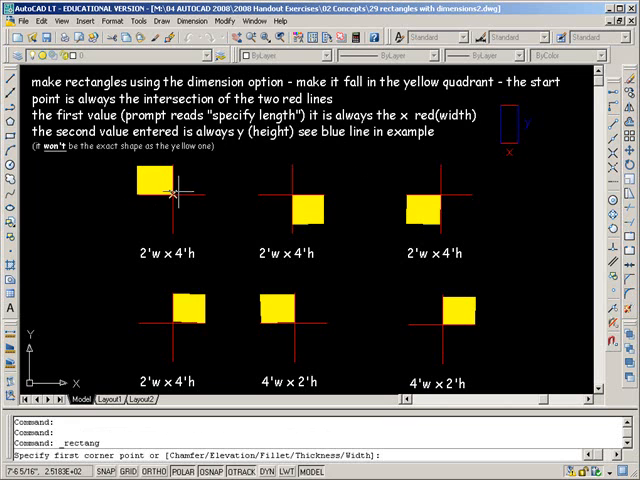
Step: Start a rectangle at the red intersection, sized by dimensions with a 2' length
click(171, 194)
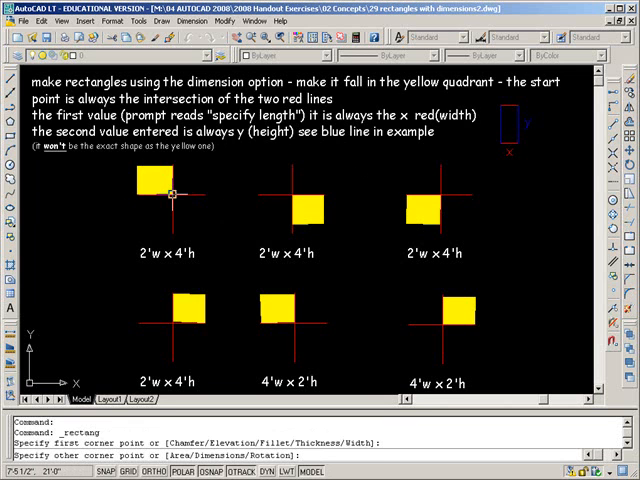
mouse_move(172, 194)
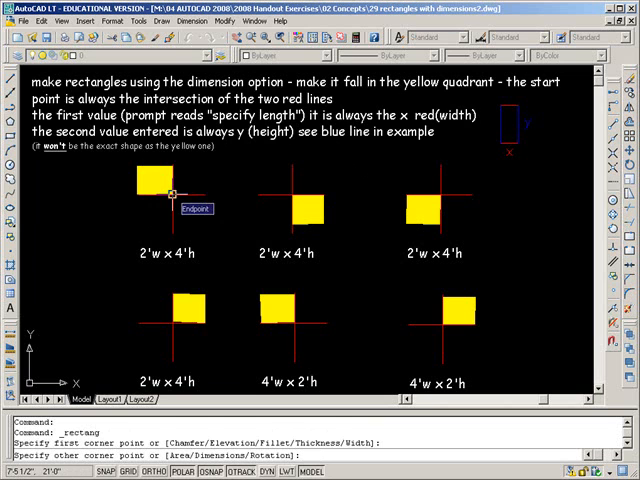
text(d)
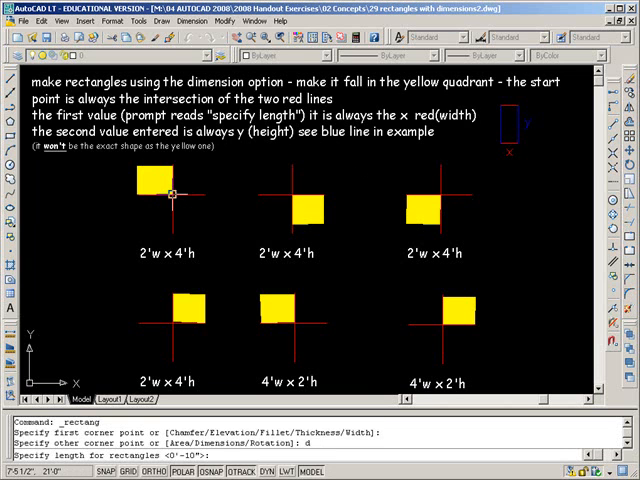
text(2)
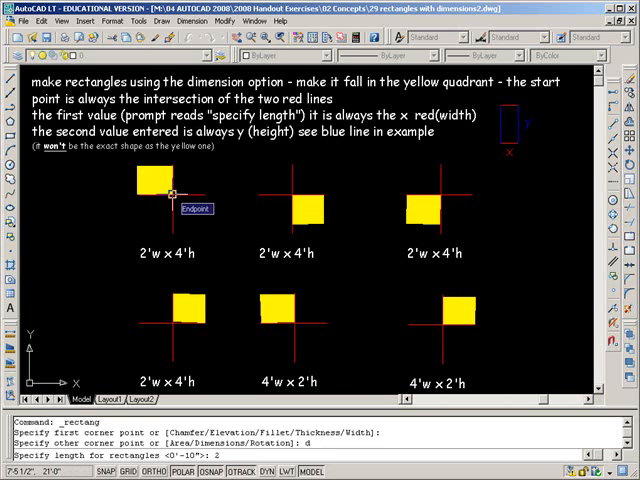
text(')
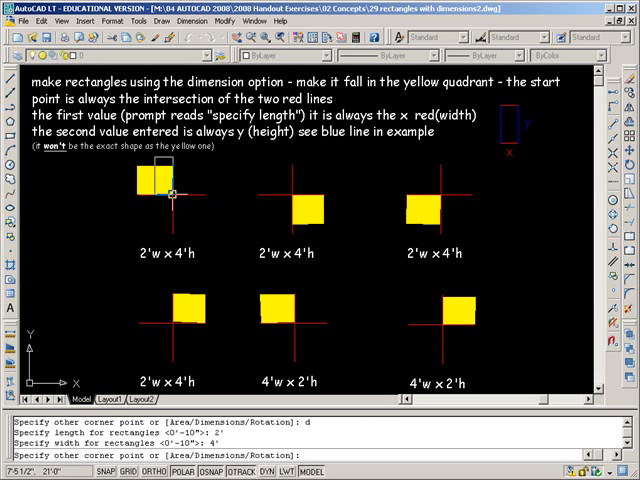
mouse_move(170, 195)
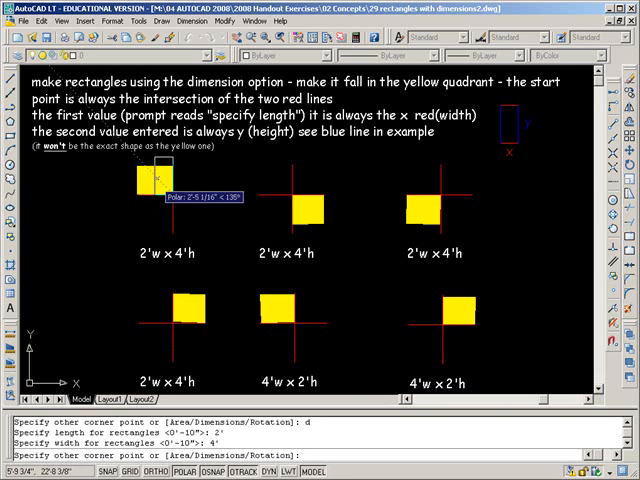
mouse_move(150, 180)
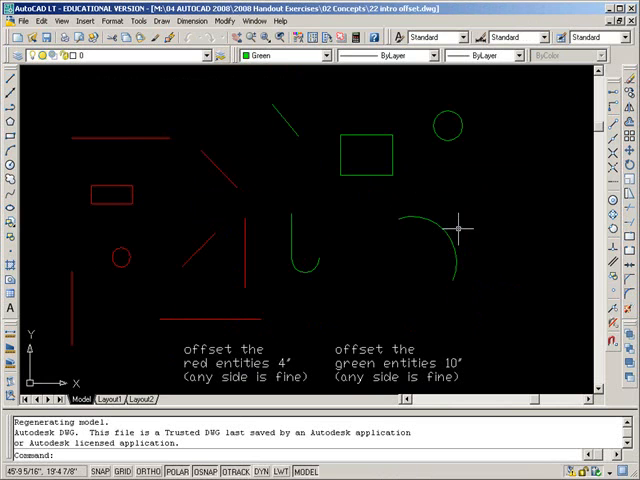
mouse_move(330, 262)
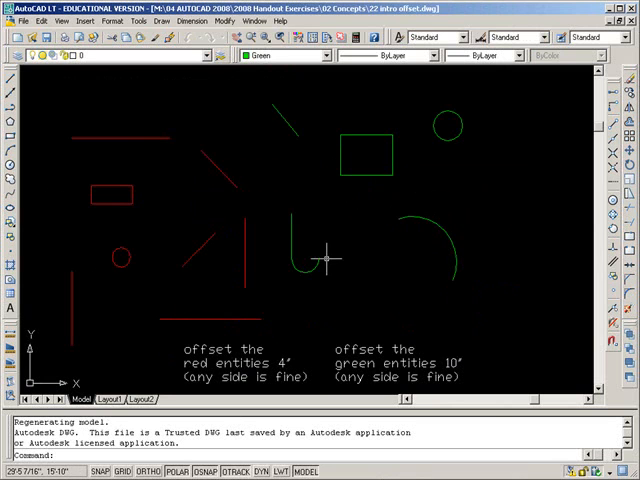
mouse_move(325, 315)
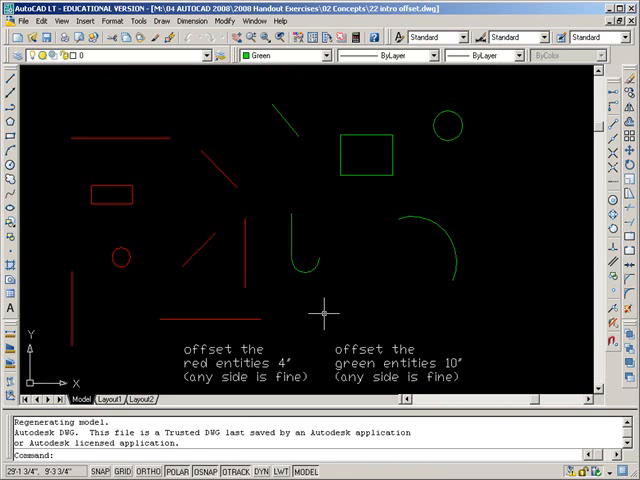
mouse_move(132, 135)
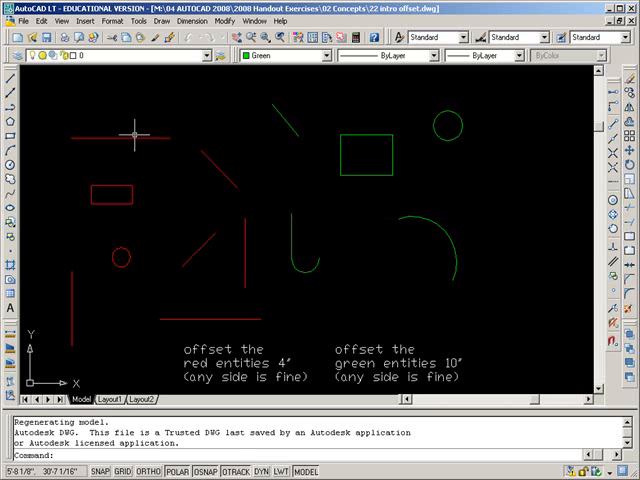
Step: Offset the top, diagonal and vertical red lines by a distance of 4
click(118, 135)
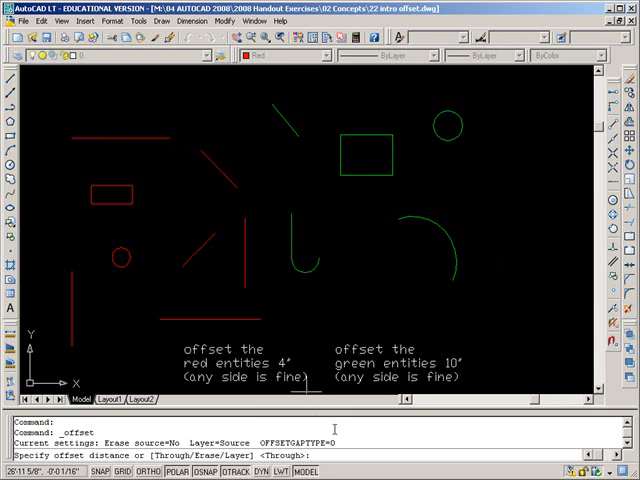
text(4)
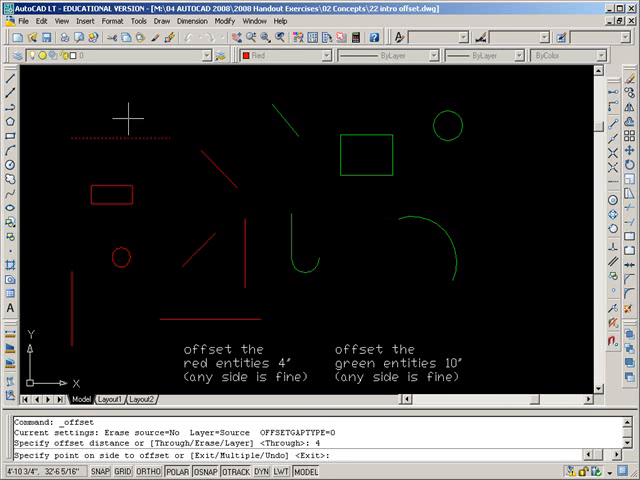
mouse_move(122, 106)
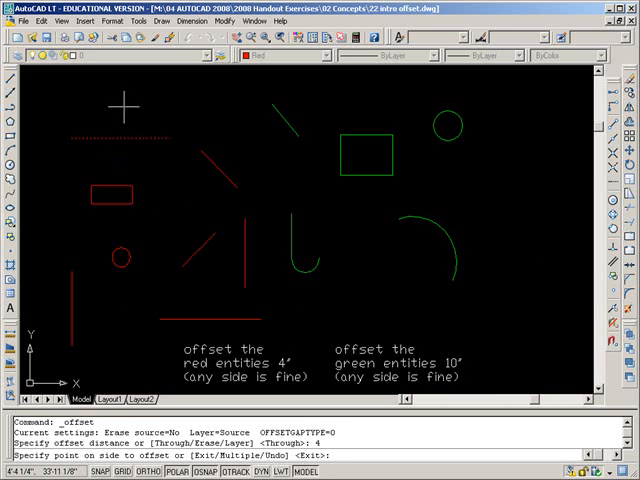
click(118, 133)
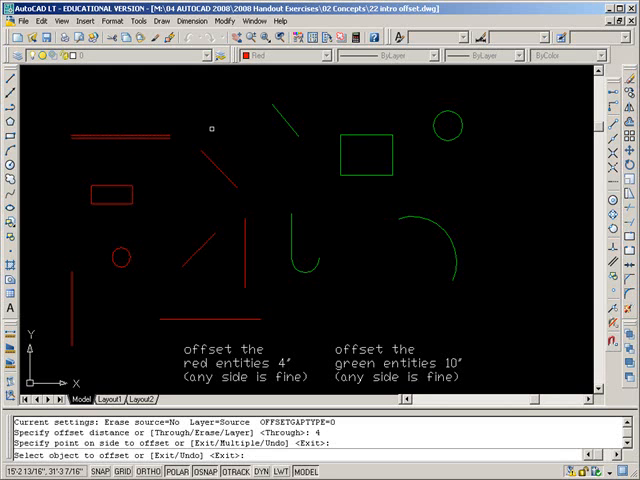
mouse_move(259, 160)
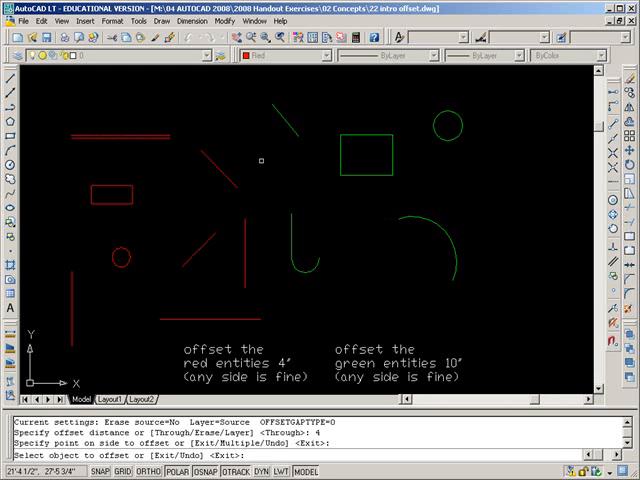
mouse_move(160, 400)
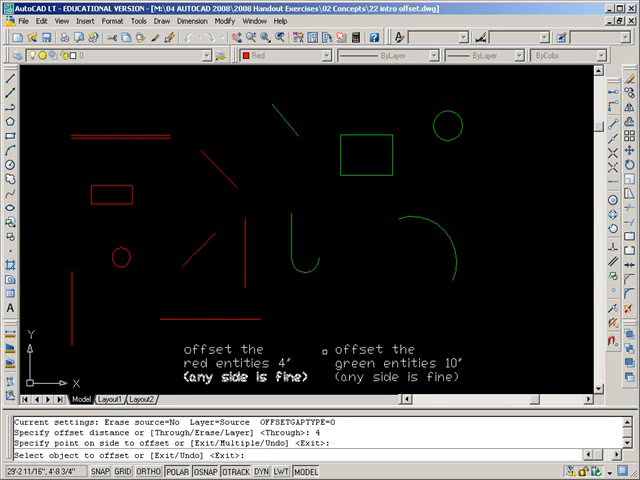
click(210, 162)
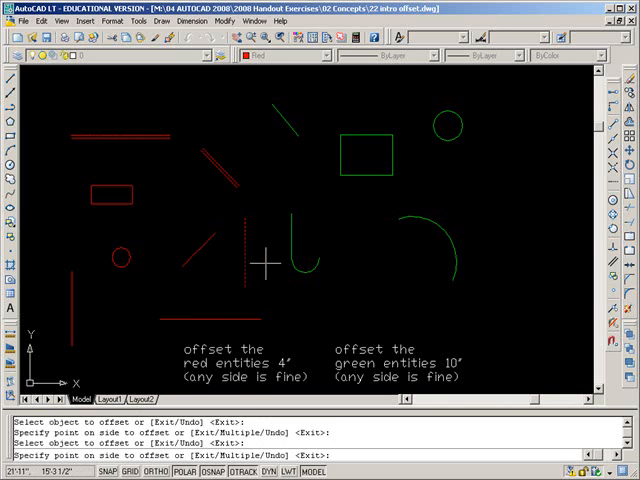
click(220, 268)
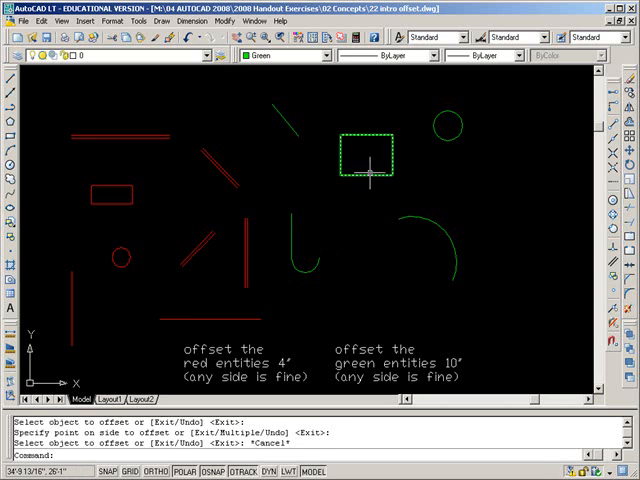
Step: Offset the green rectangle by 10, then close the drawing without saving
click(367, 160)
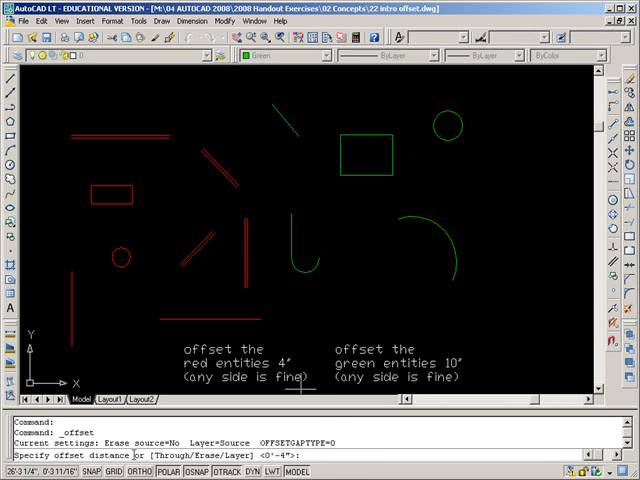
mouse_move(455, 358)
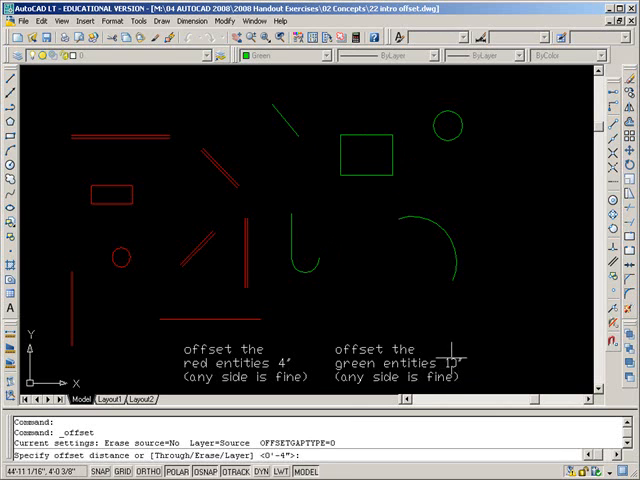
text(10)
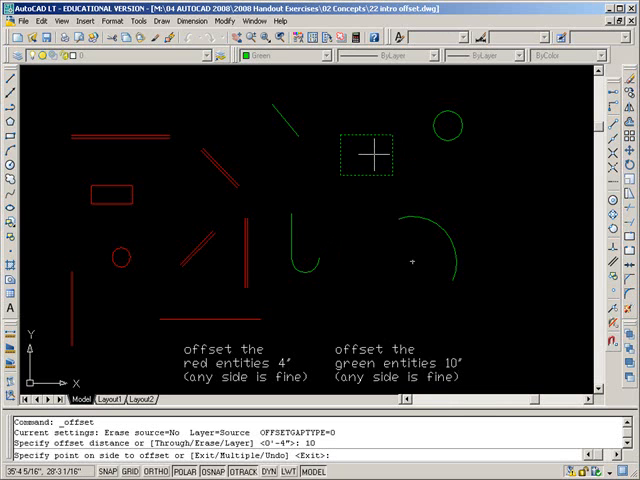
mouse_move(365, 150)
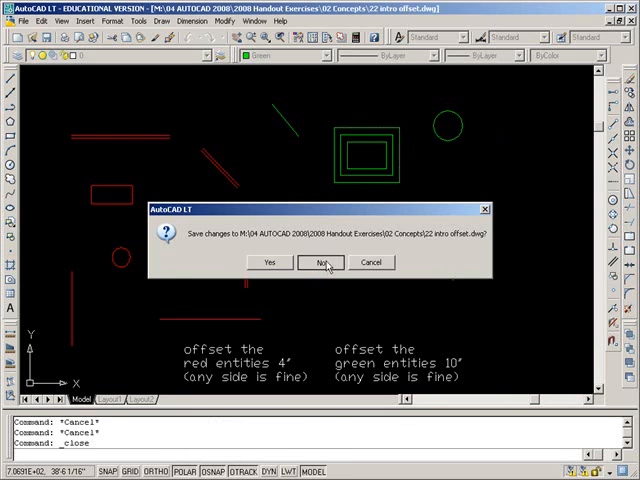
click(320, 262)
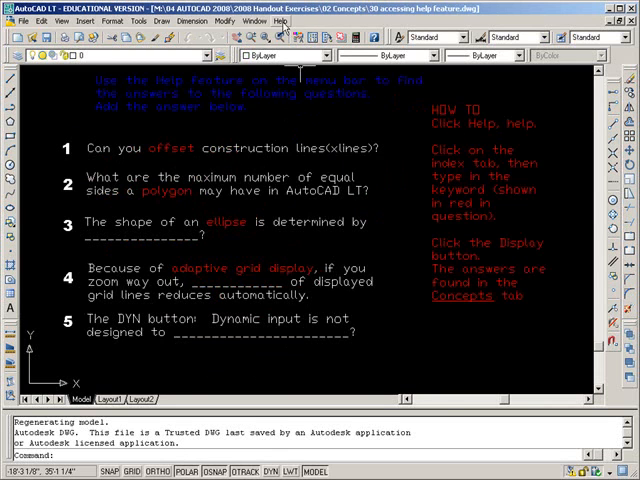
mouse_move(372, 127)
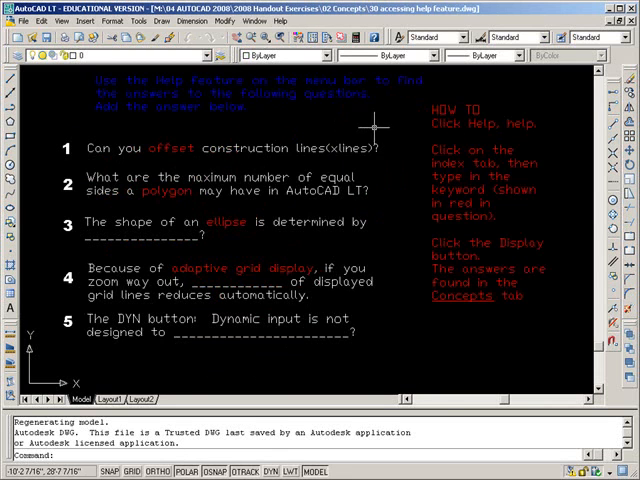
mouse_move(560, 135)
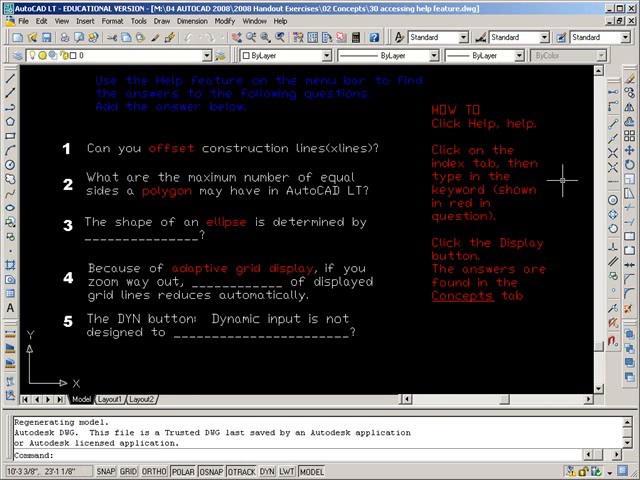
mouse_move(562, 185)
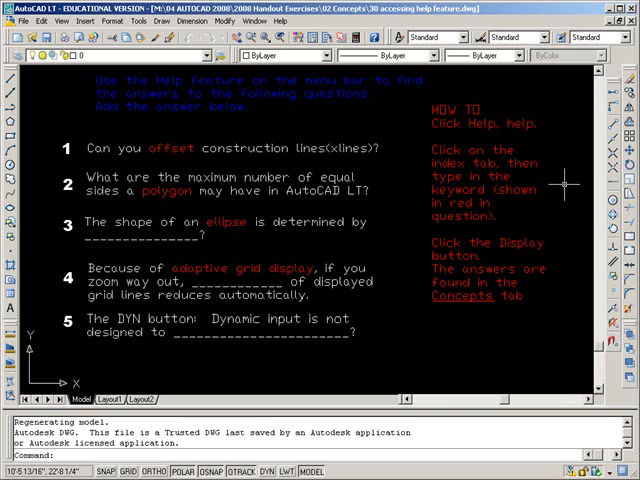
mouse_move(562, 250)
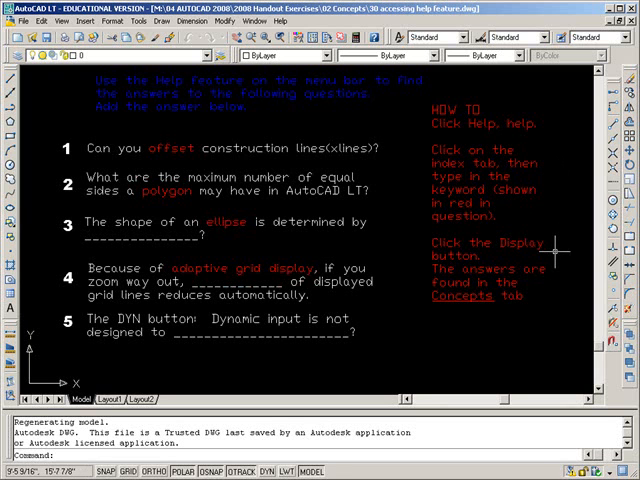
mouse_move(480, 327)
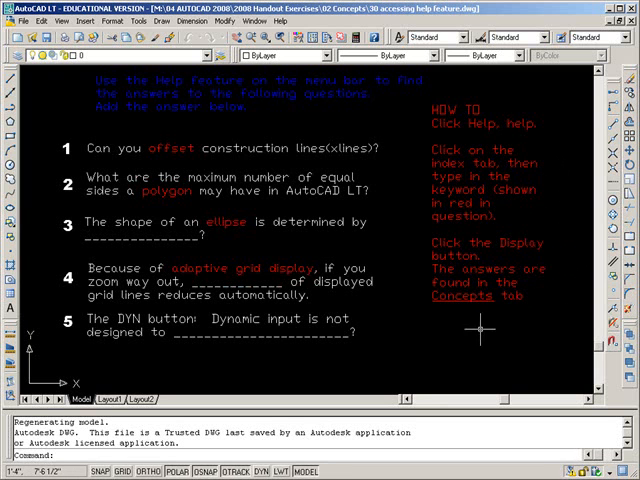